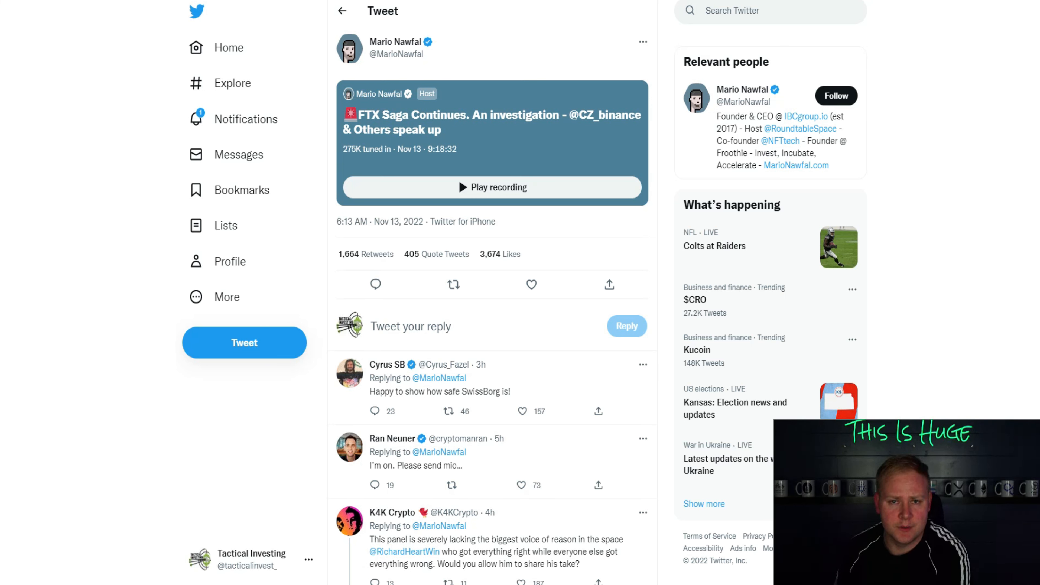
{"action": "mouse_move", "coordinate": [663, 503]}
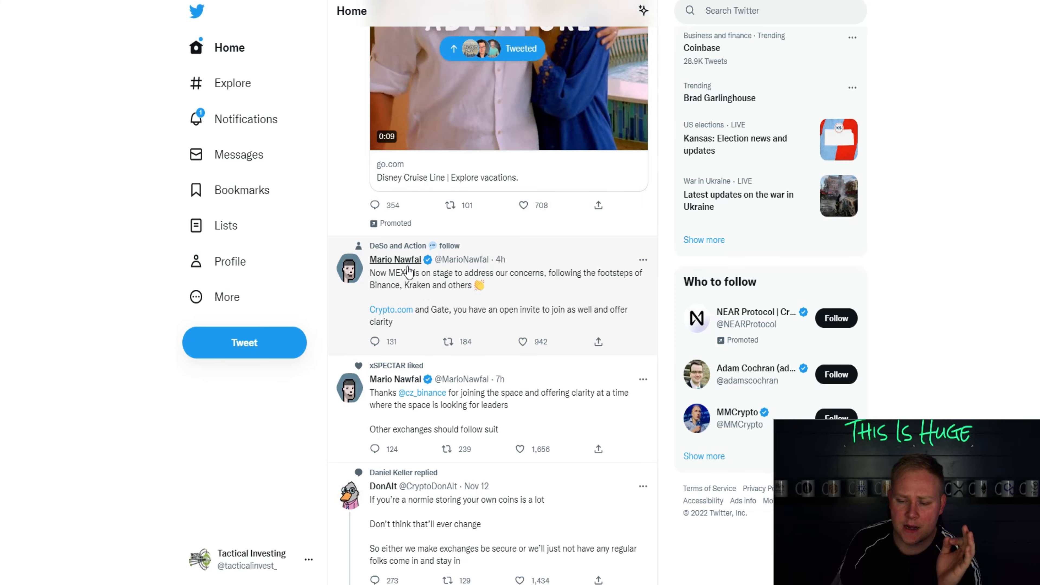
{"action": "mouse_move", "coordinate": [401, 270]}
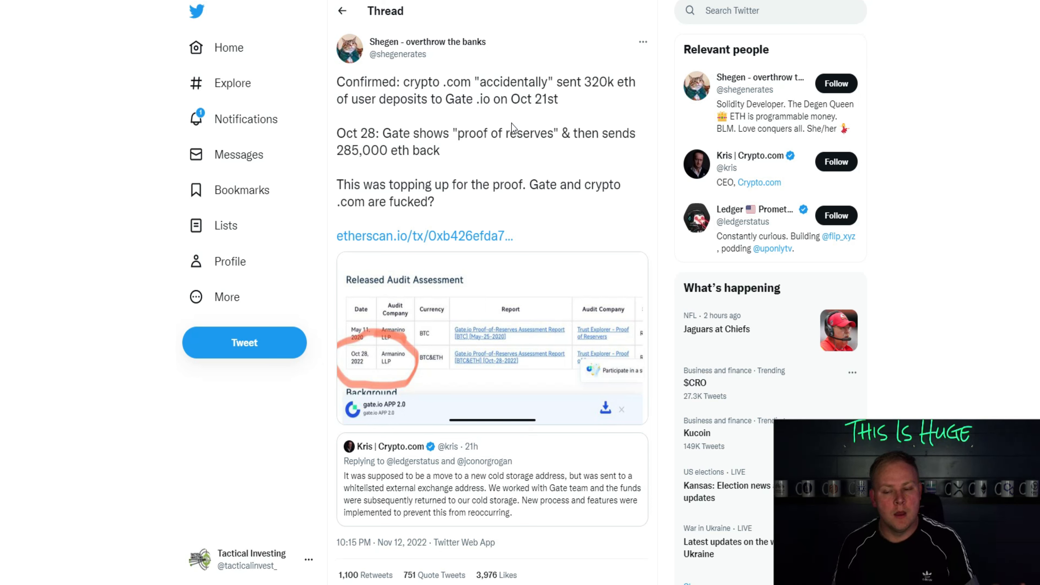
{"action": "mouse_move", "coordinate": [494, 118]}
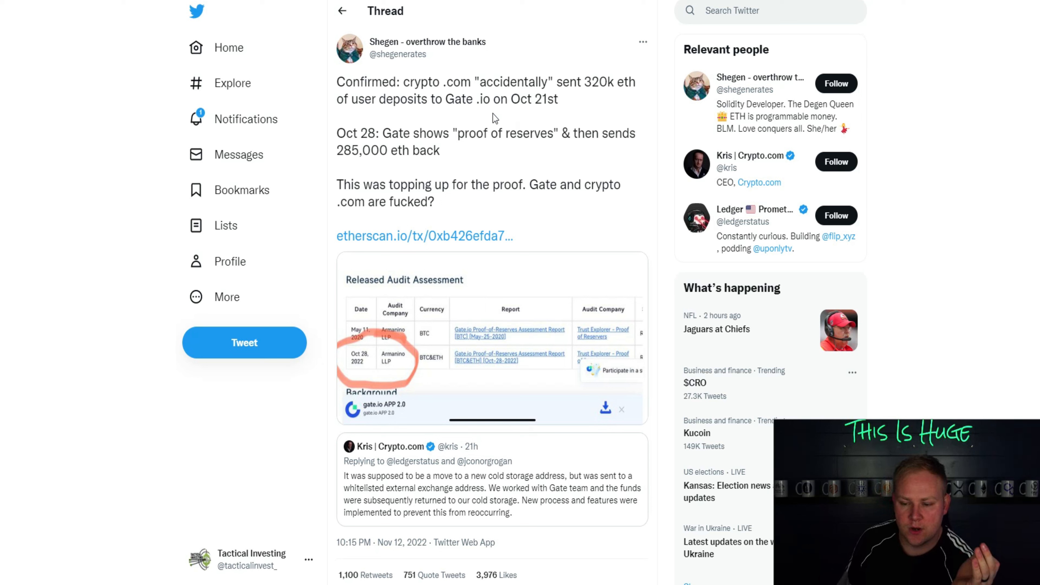
{"action": "mouse_move", "coordinate": [456, 148]}
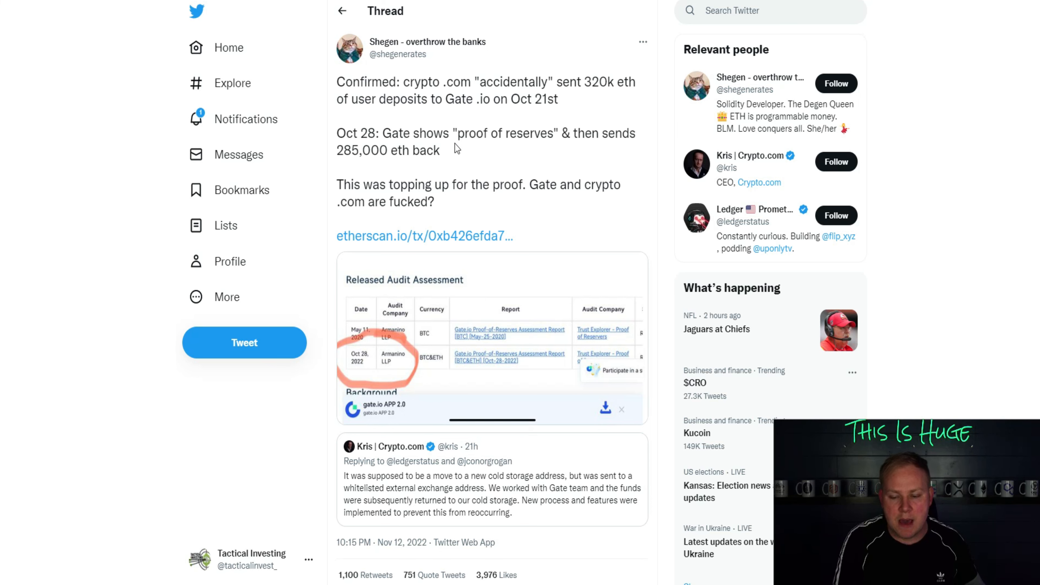
{"action": "mouse_move", "coordinate": [604, 166]}
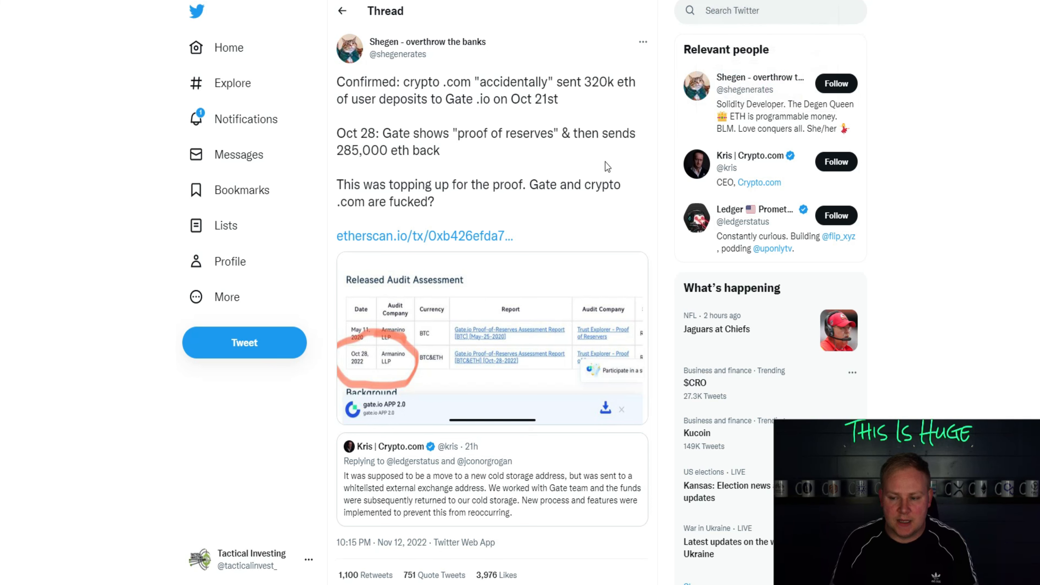
{"action": "scroll", "scroll_direction": "down", "scroll_amount": 3}
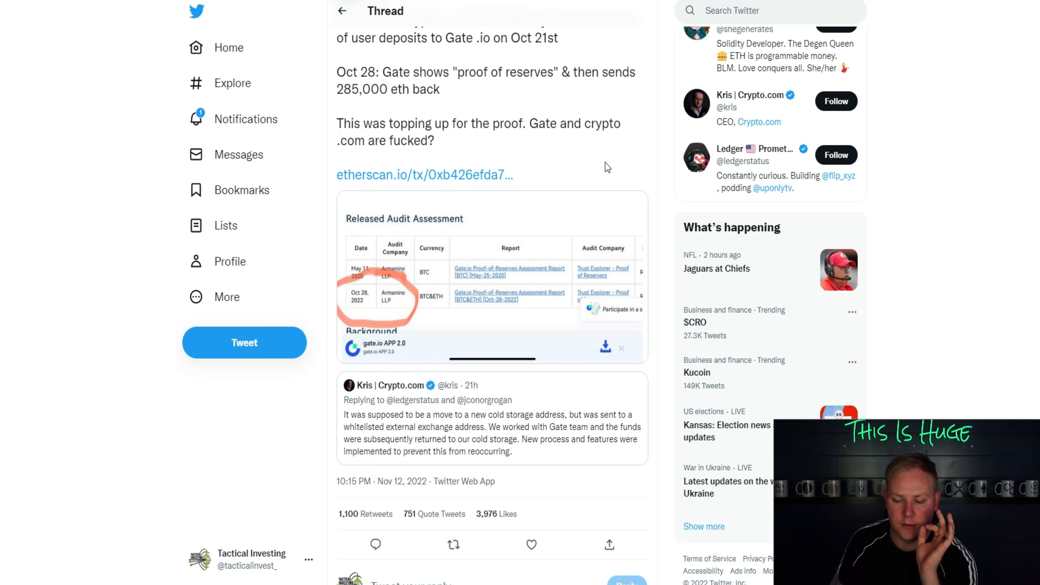
{"action": "scroll", "scroll_direction": "down", "scroll_amount": 3}
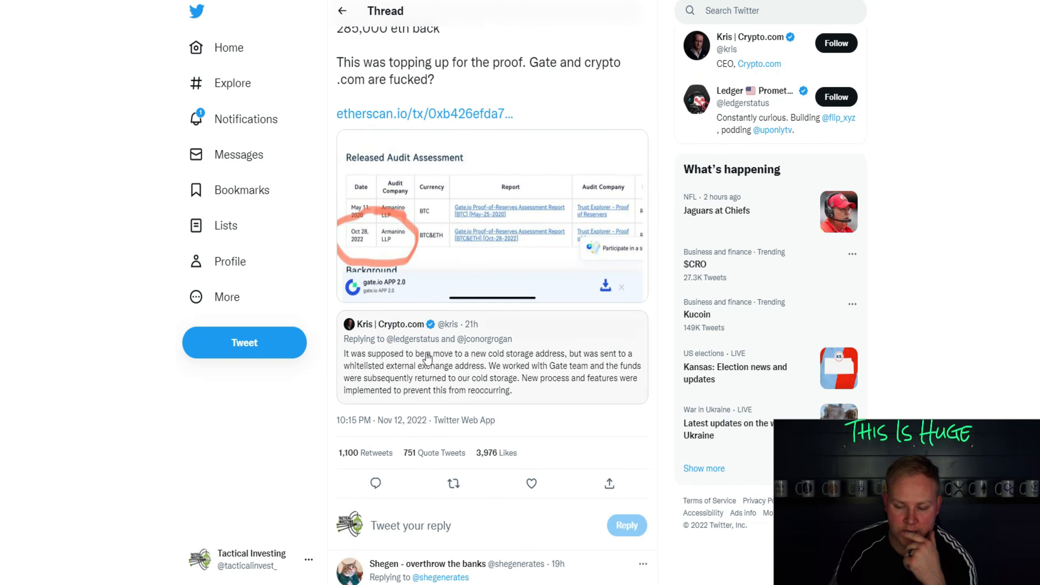
{"action": "mouse_move", "coordinate": [428, 368]}
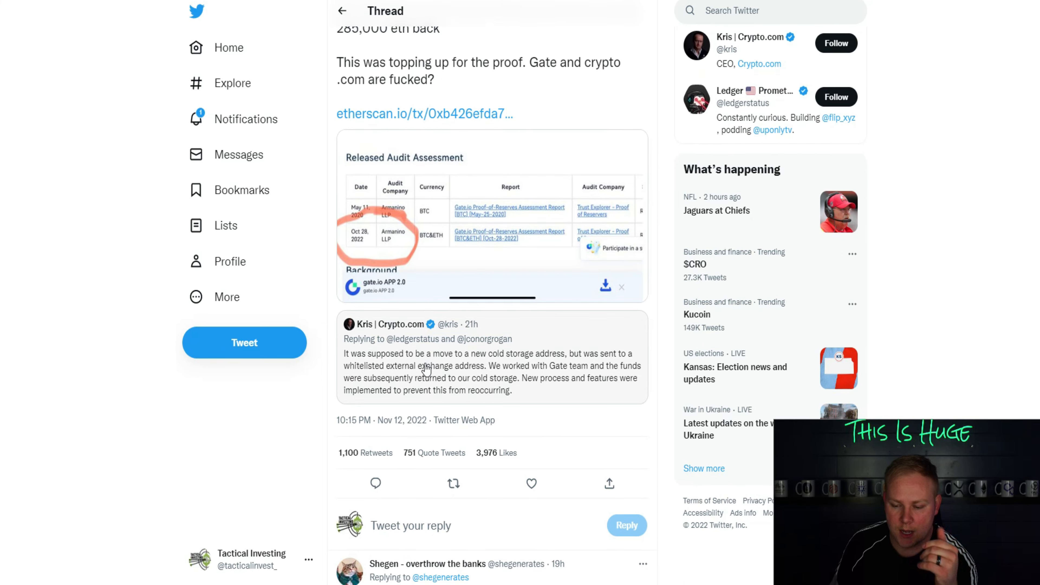
{"action": "mouse_move", "coordinate": [428, 363]}
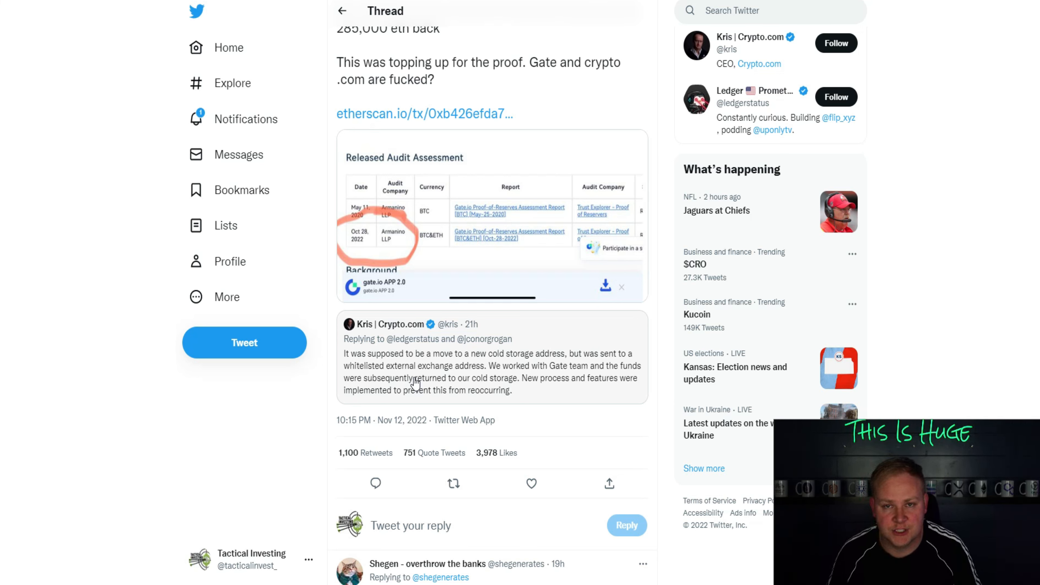
{"action": "mouse_move", "coordinate": [471, 45]}
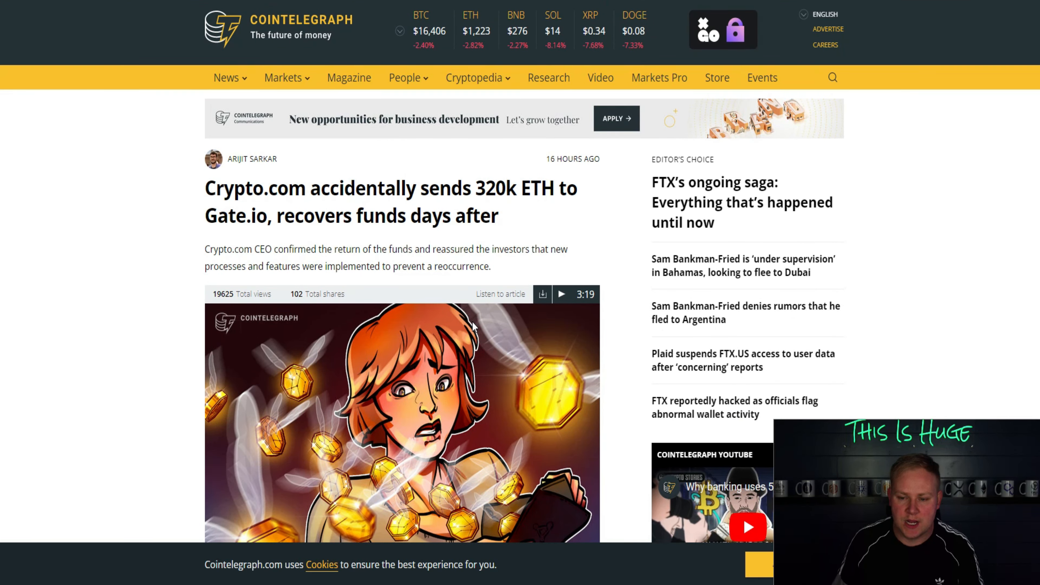
{"action": "mouse_move", "coordinate": [359, 201]}
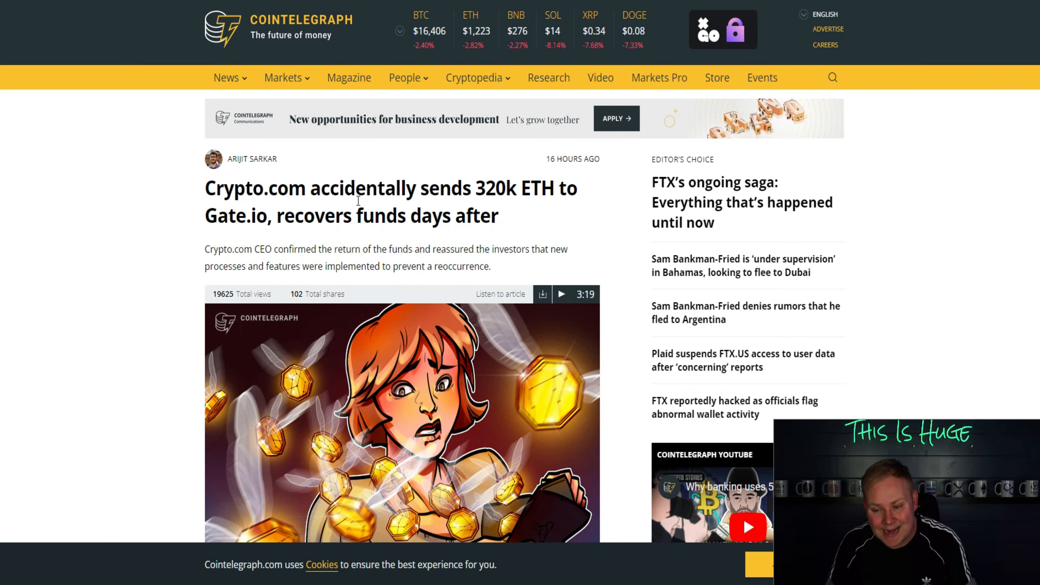
Scroll the Crypto.com 320k ETH article down to the Etherscan transfer screenshot.
{"action": "scroll", "scroll_direction": "down", "scroll_amount": 3}
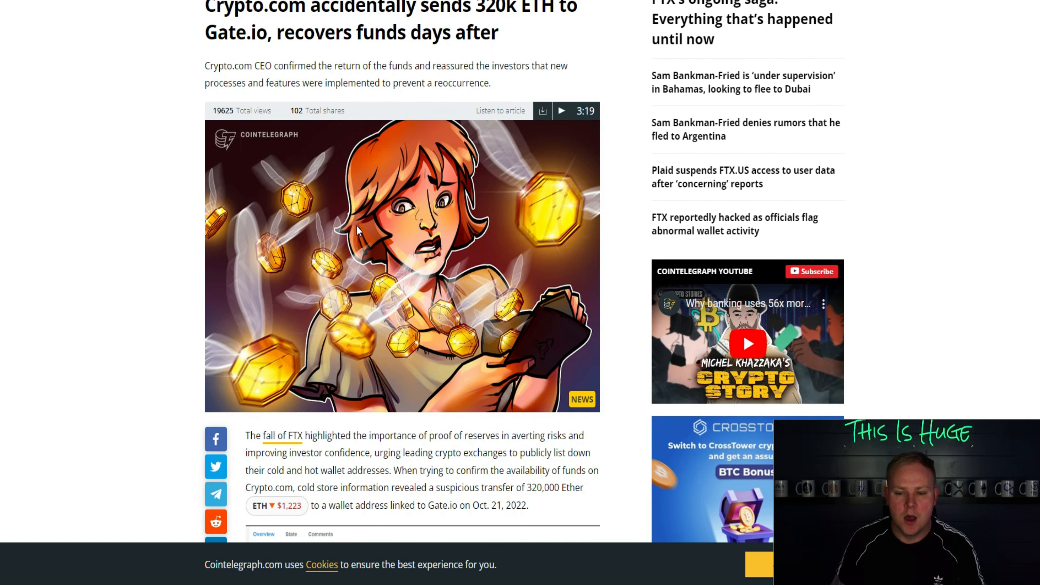
{"action": "scroll", "scroll_direction": "down", "scroll_amount": 3}
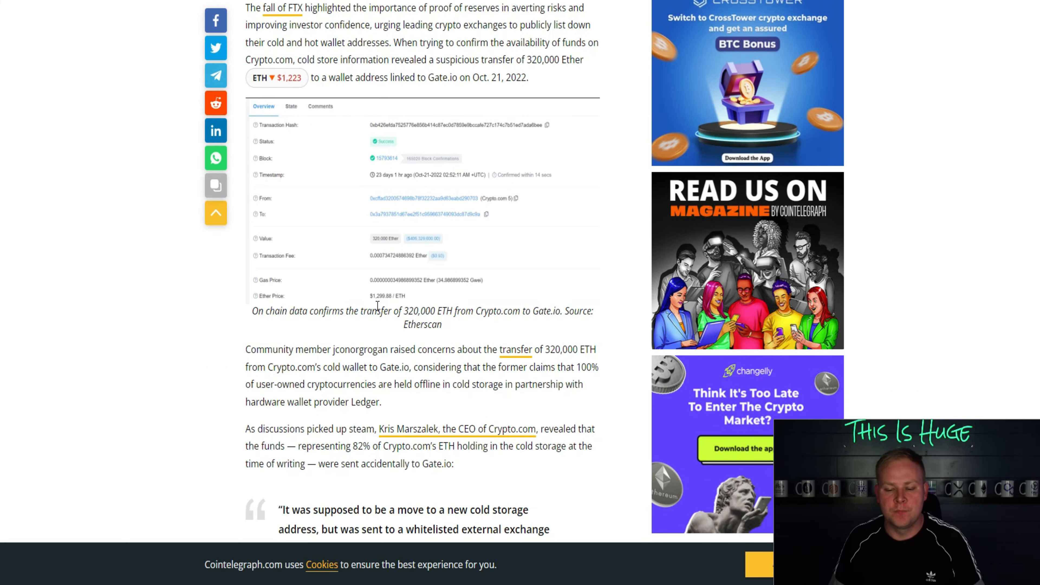
{"action": "scroll", "scroll_direction": "down", "scroll_amount": 3}
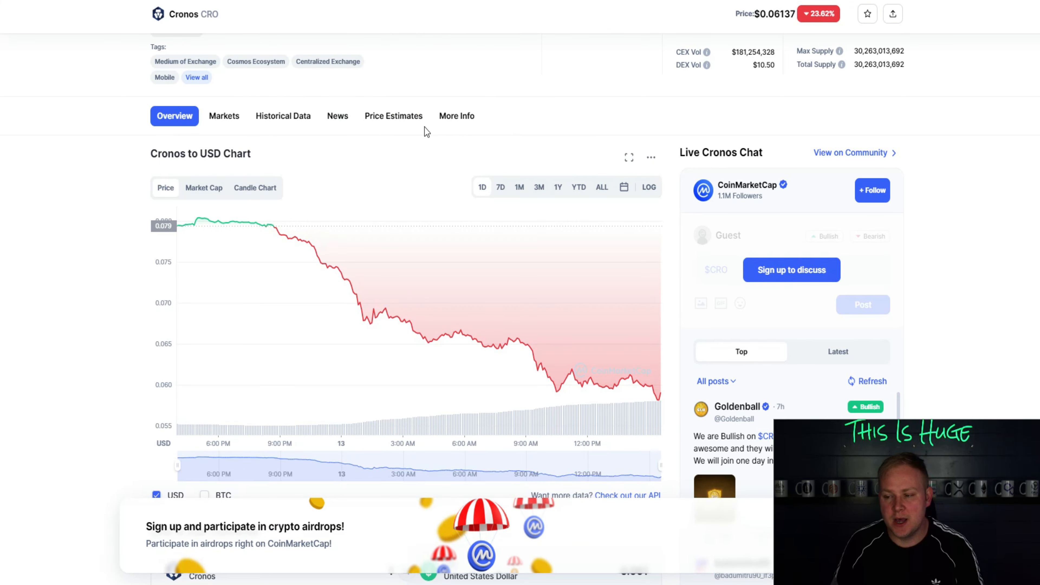
{"action": "mouse_move", "coordinate": [47, 5]}
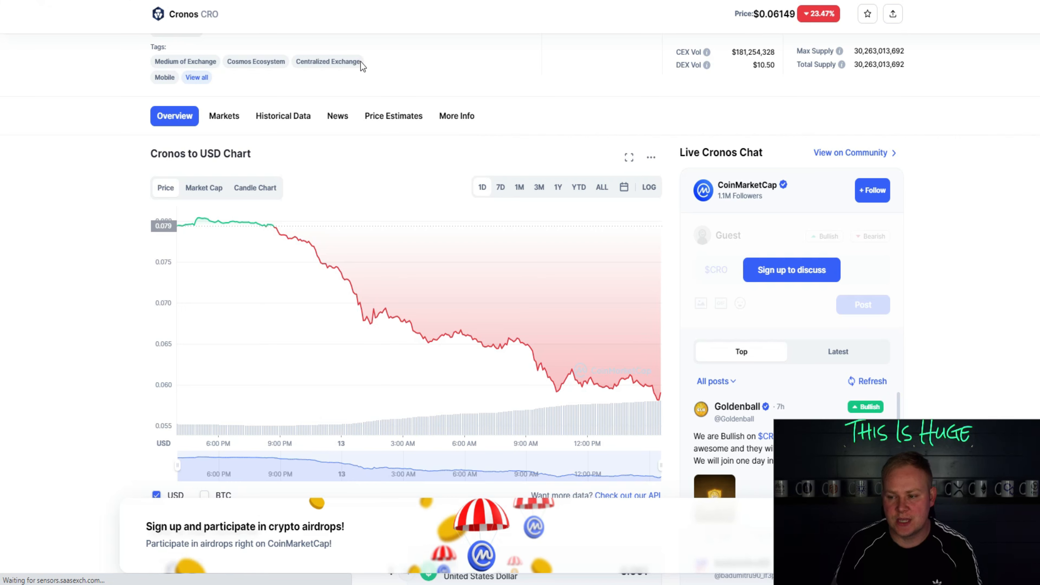
{"action": "mouse_move", "coordinate": [637, 427]}
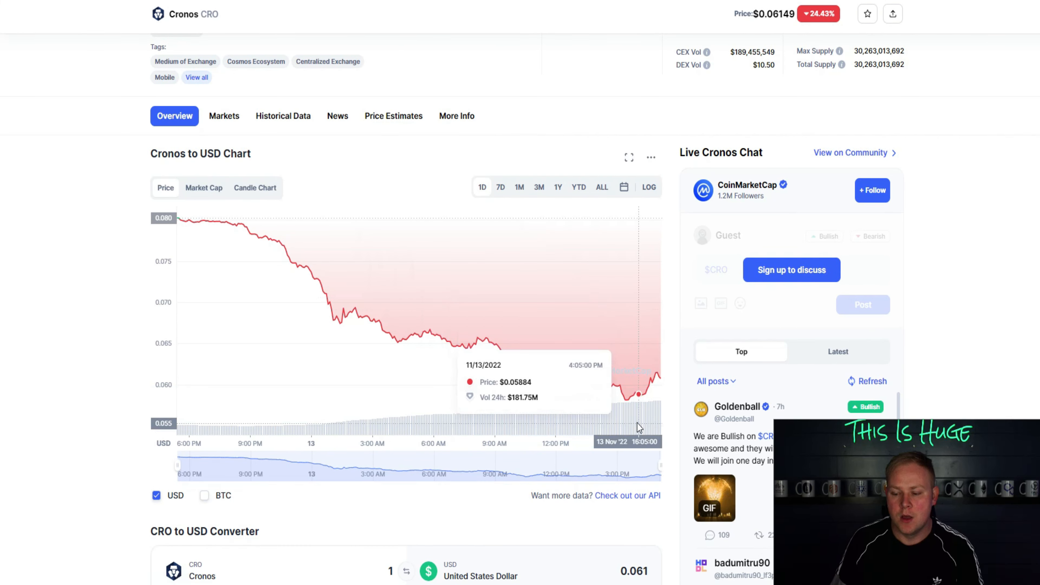
{"action": "mouse_move", "coordinate": [465, 210]}
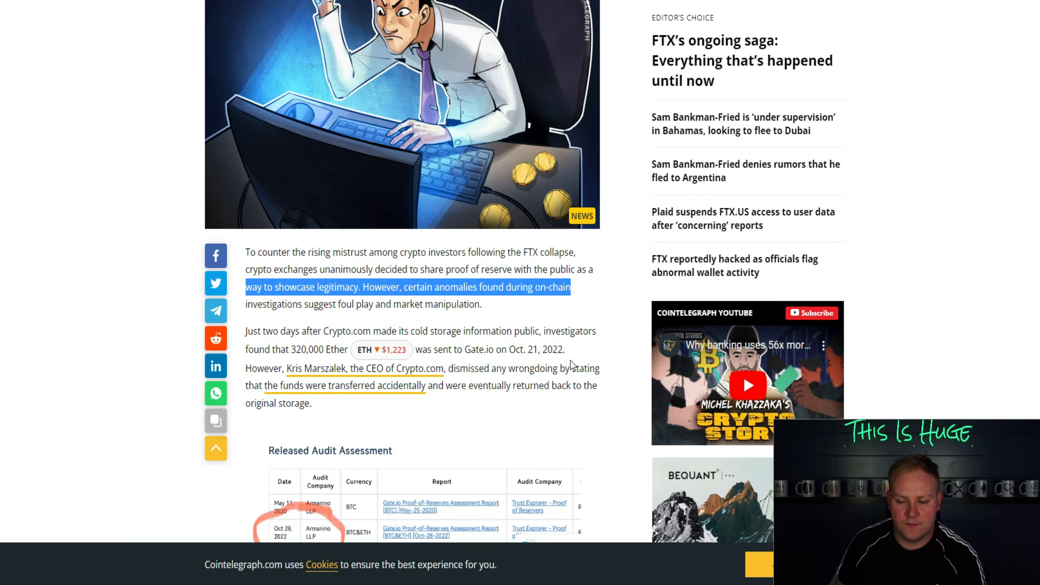
Scroll up to the headline of the Huobi and Gate.io loaned-funds snapshot article.
{"action": "scroll", "scroll_direction": "up", "scroll_amount": 3}
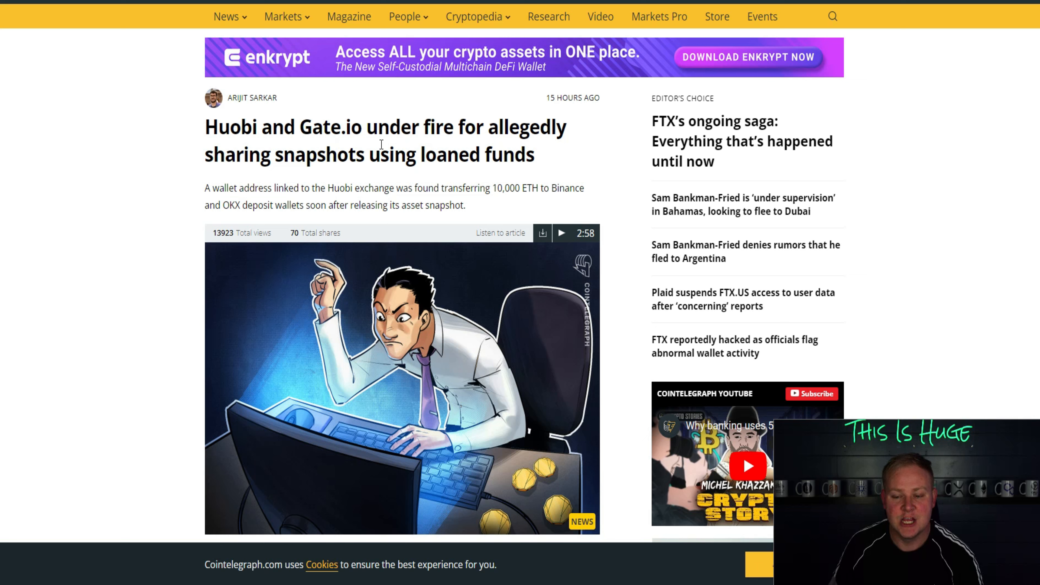
{"action": "mouse_move", "coordinate": [420, 173]}
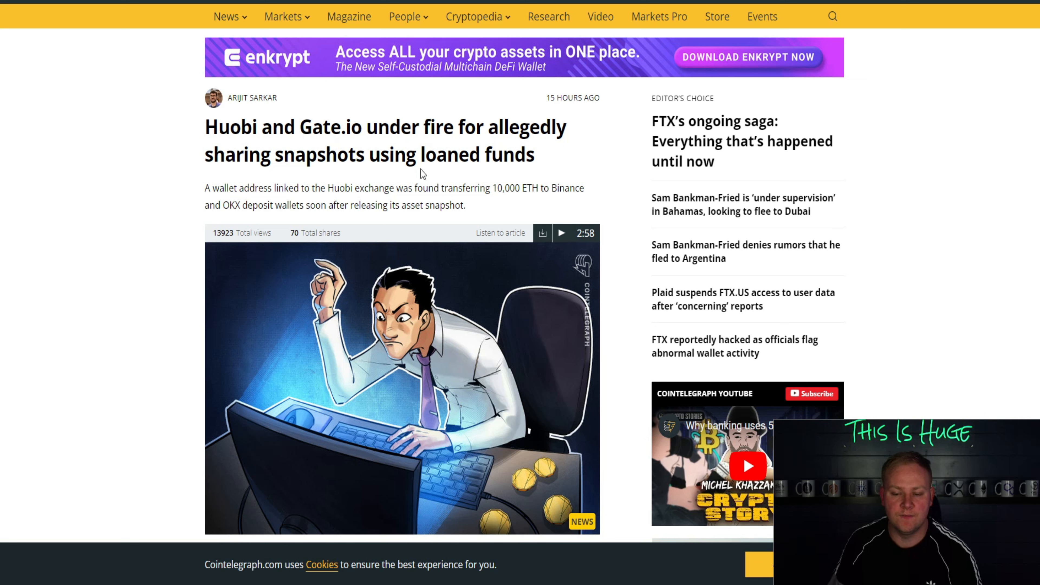
{"action": "mouse_move", "coordinate": [390, 193]}
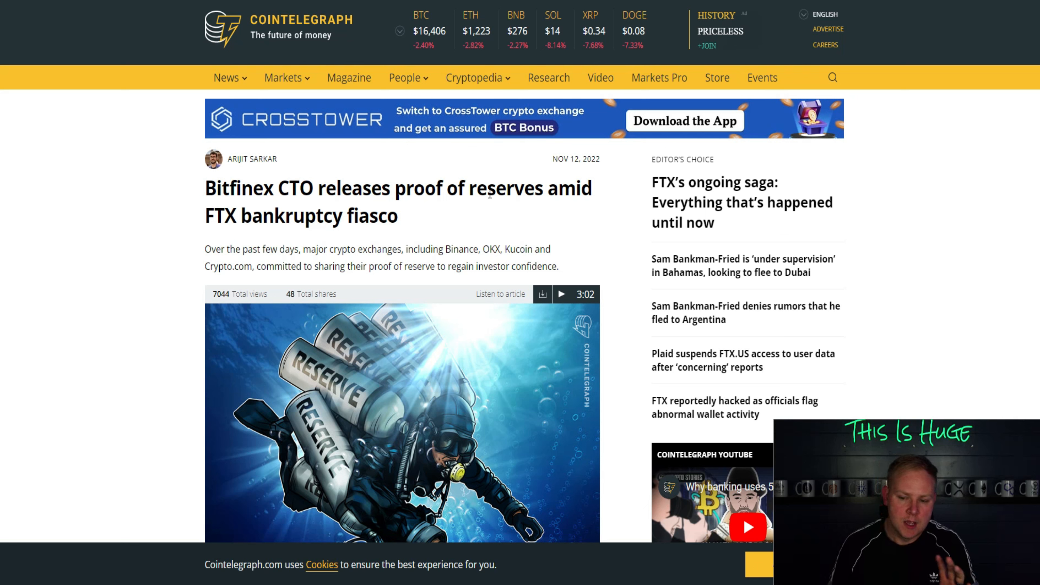
{"action": "mouse_move", "coordinate": [488, 213]}
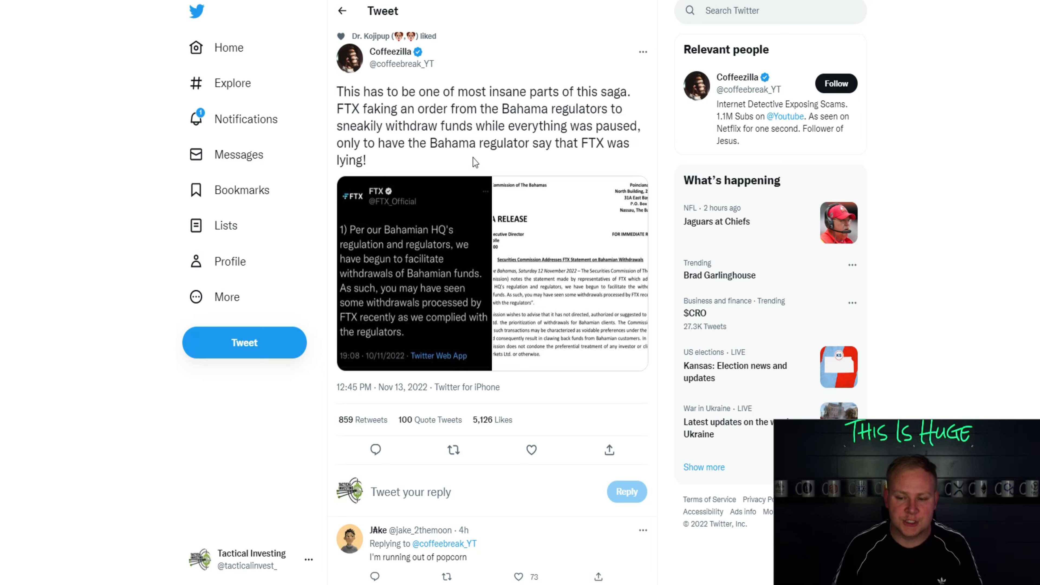
{"action": "mouse_move", "coordinate": [473, 169]}
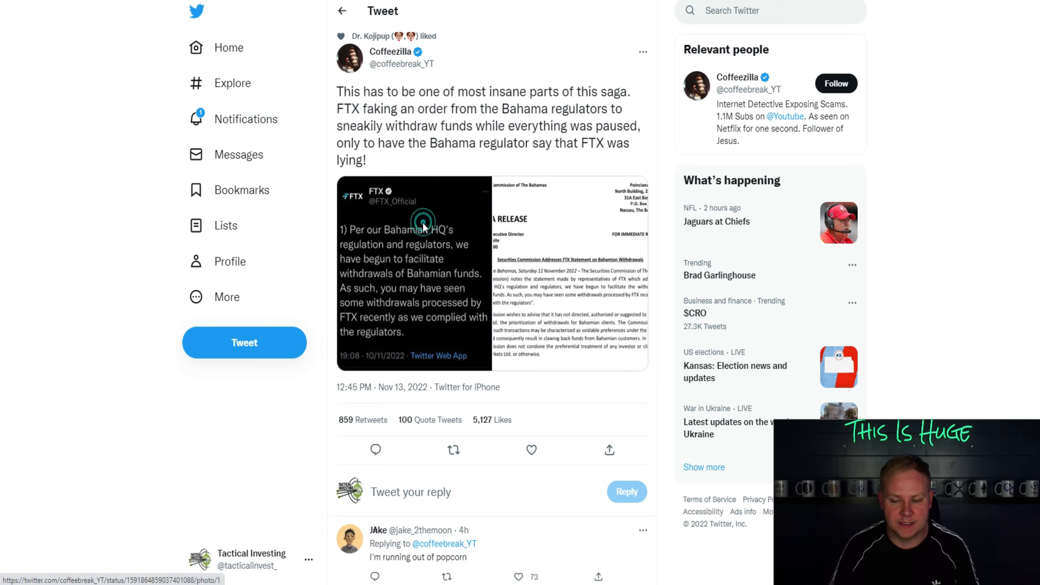
View Coffeezilla's tweet pairing FTX's Bahamian withdrawals claim with the regulator's press release.
{"action": "left_click", "coordinate": [423, 224]}
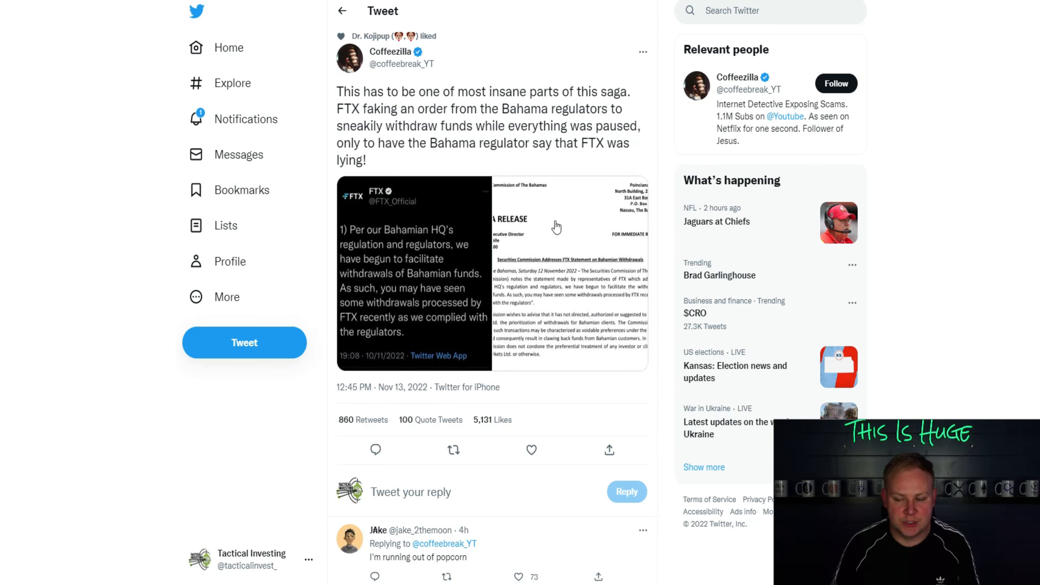
Enlarge the Bahamas Securities Commission media release image from the tweet.
{"action": "left_click", "coordinate": [556, 226]}
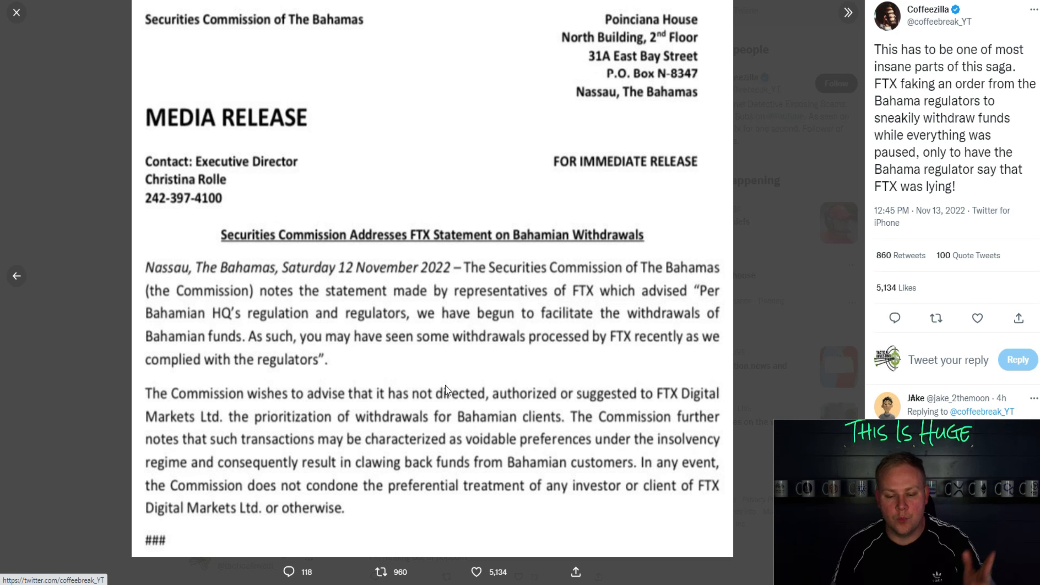
{"action": "mouse_move", "coordinate": [485, 426]}
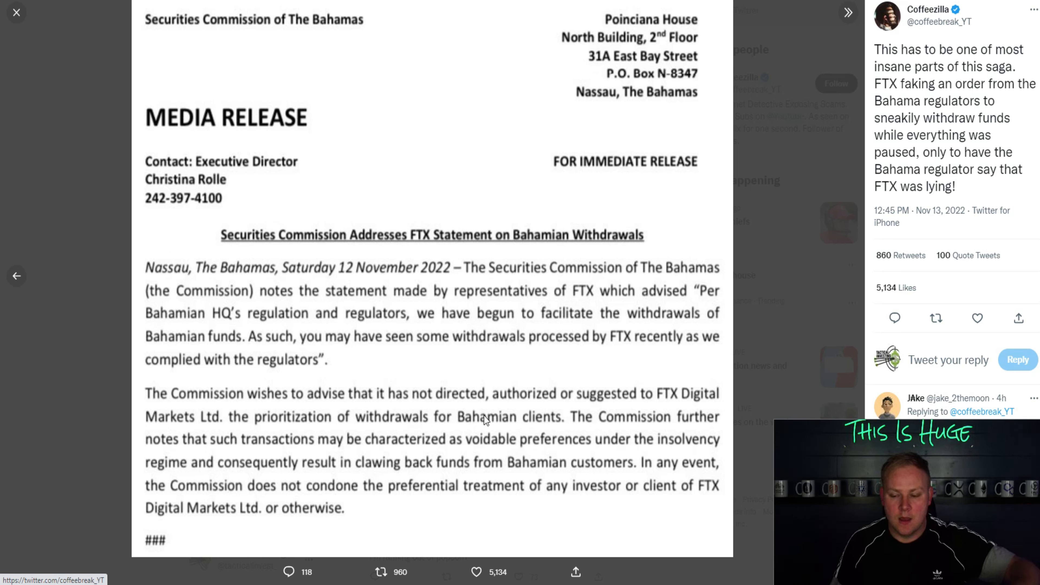
{"action": "mouse_move", "coordinate": [367, 370]}
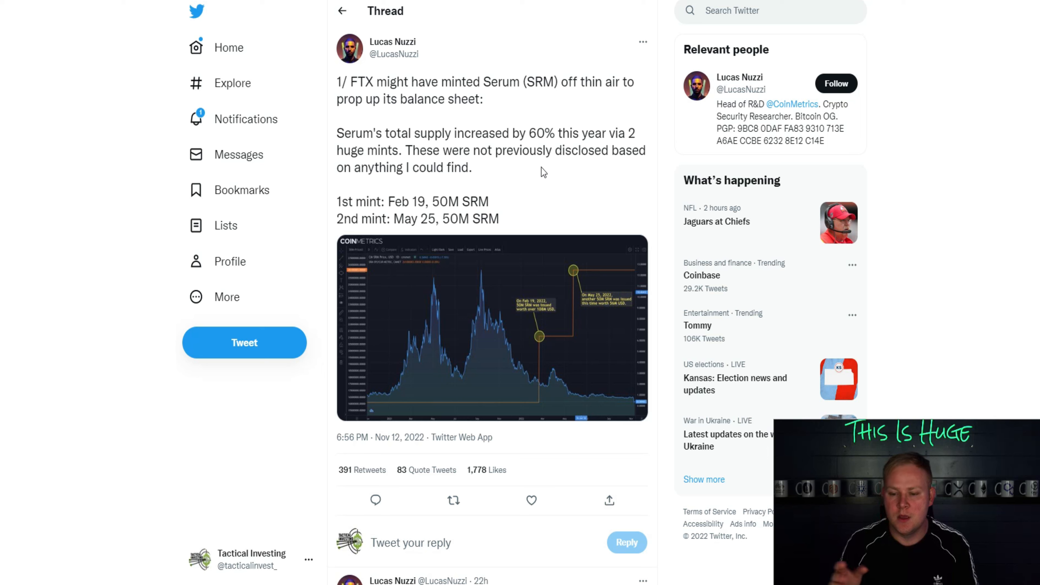
{"action": "mouse_move", "coordinate": [522, 167]}
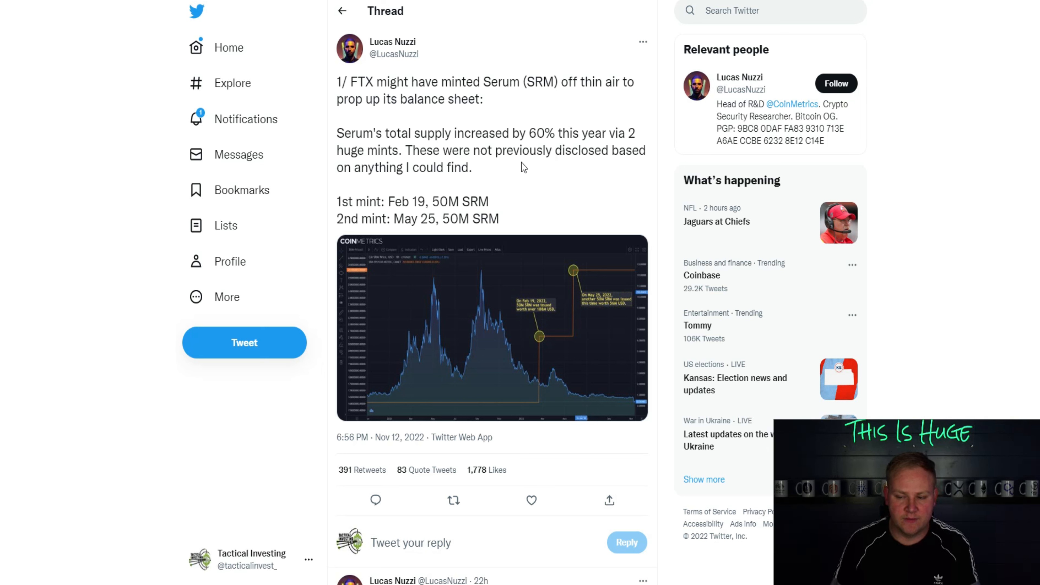
{"action": "mouse_move", "coordinate": [506, 184]}
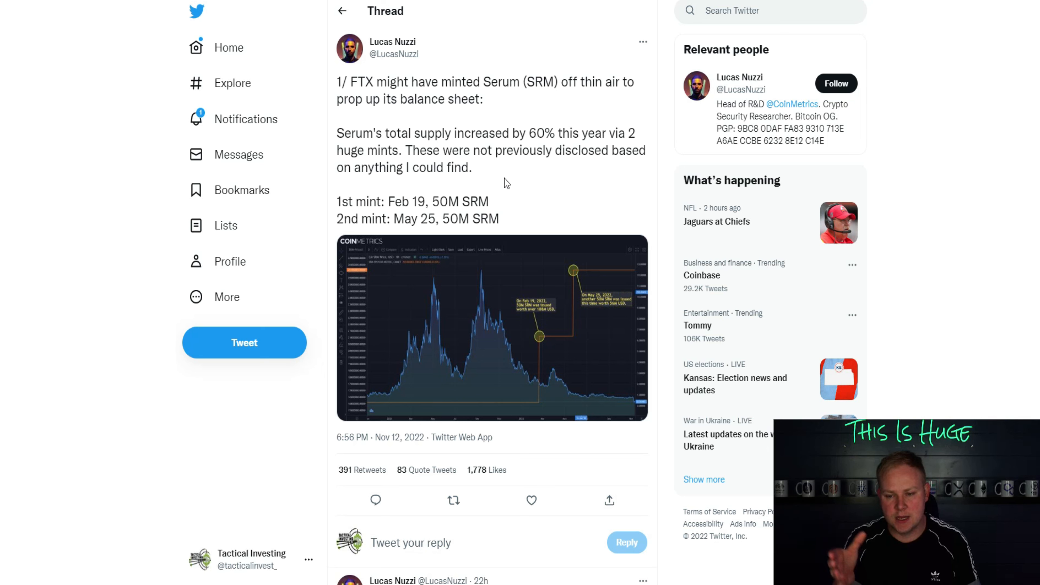
{"action": "mouse_move", "coordinate": [539, 287]}
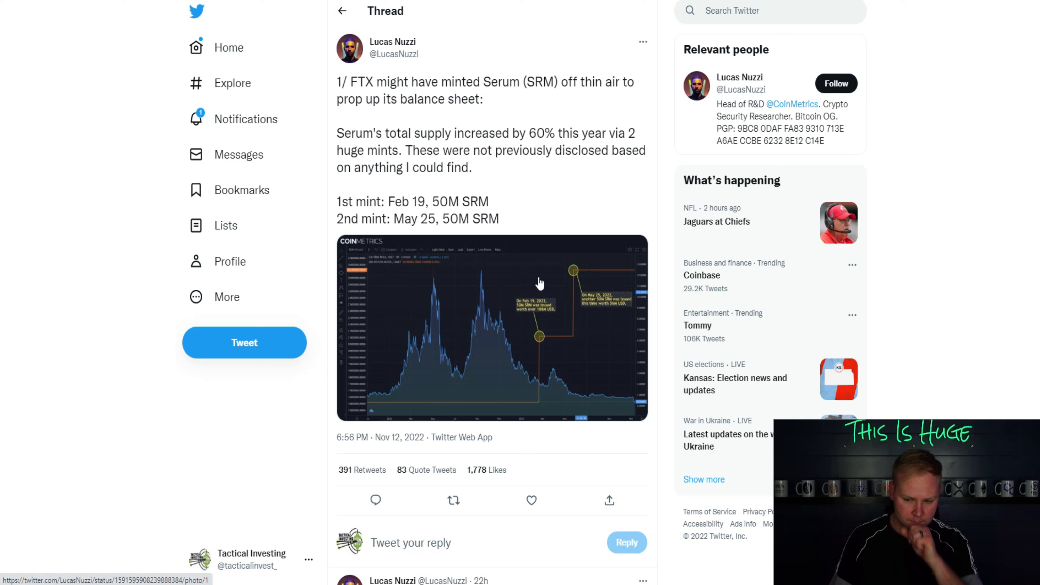
{"action": "mouse_move", "coordinate": [557, 366]}
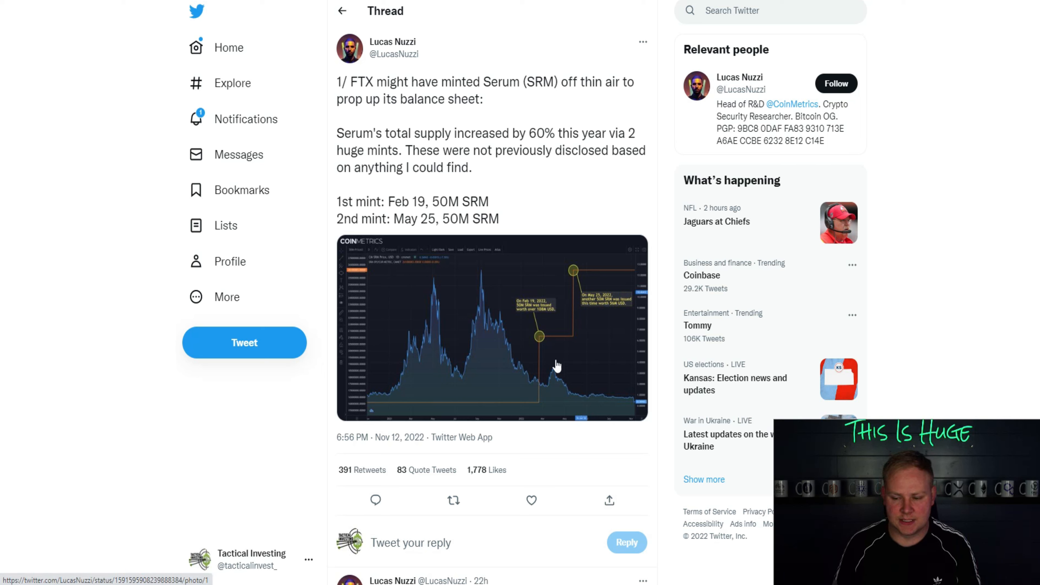
{"action": "mouse_move", "coordinate": [586, 329]}
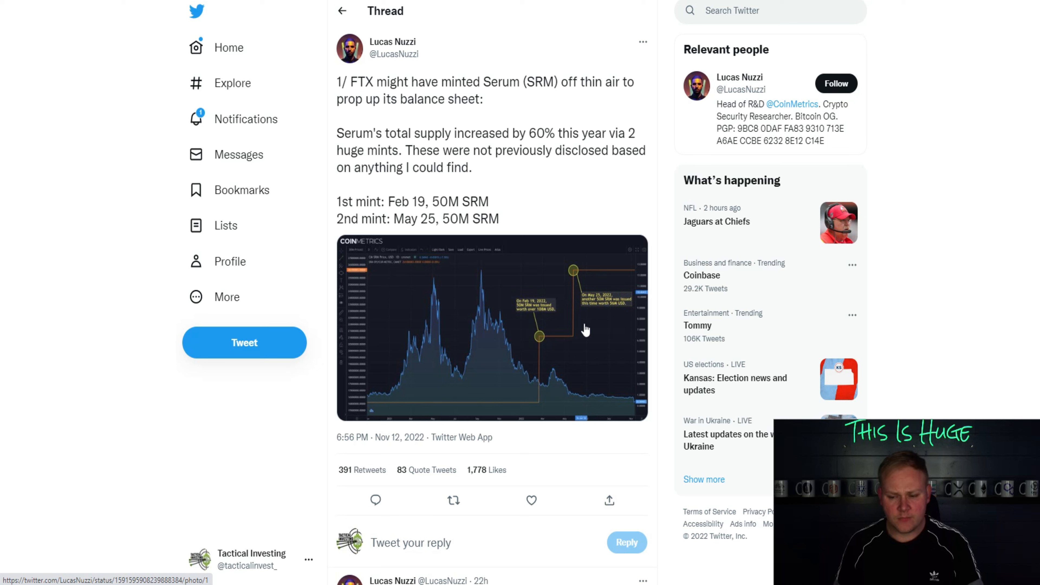
Read Lucas Nuzzi's 100M SRM minting thread down to his second reply on SRM valuation.
{"action": "scroll", "scroll_direction": "down", "scroll_amount": 3}
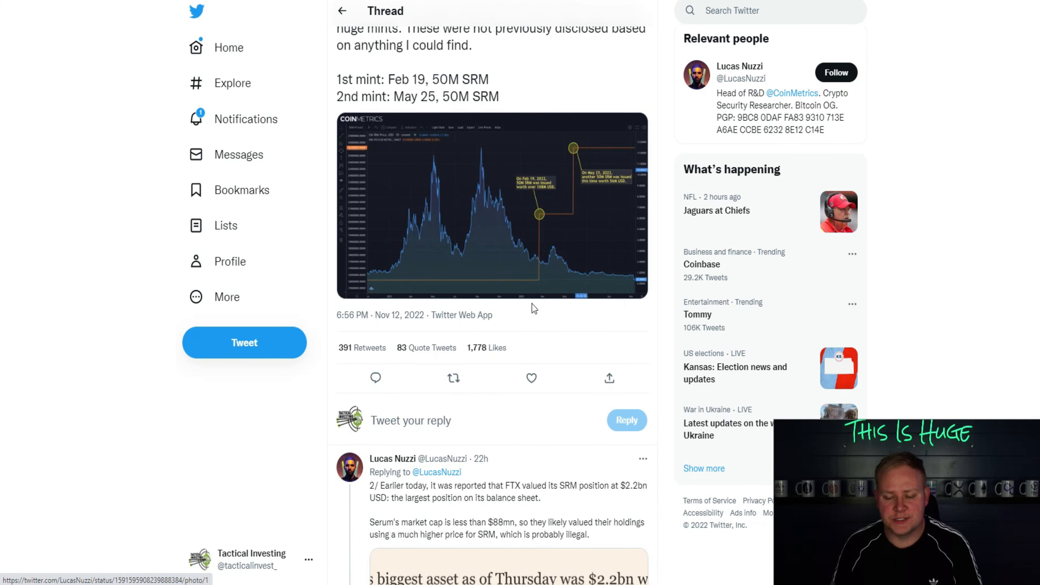
{"action": "scroll", "scroll_direction": "down", "scroll_amount": 3}
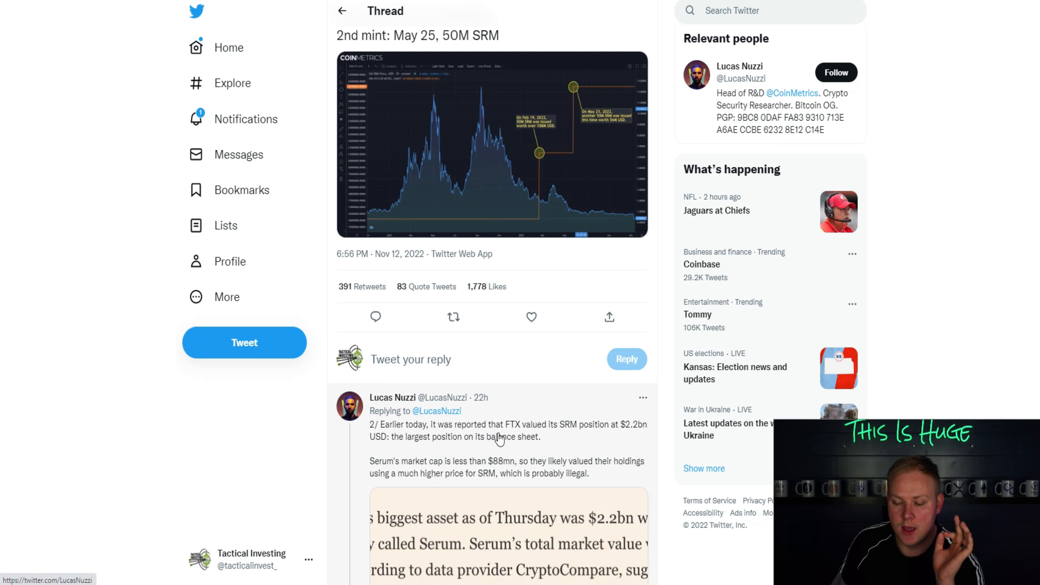
{"action": "mouse_move", "coordinate": [551, 435]}
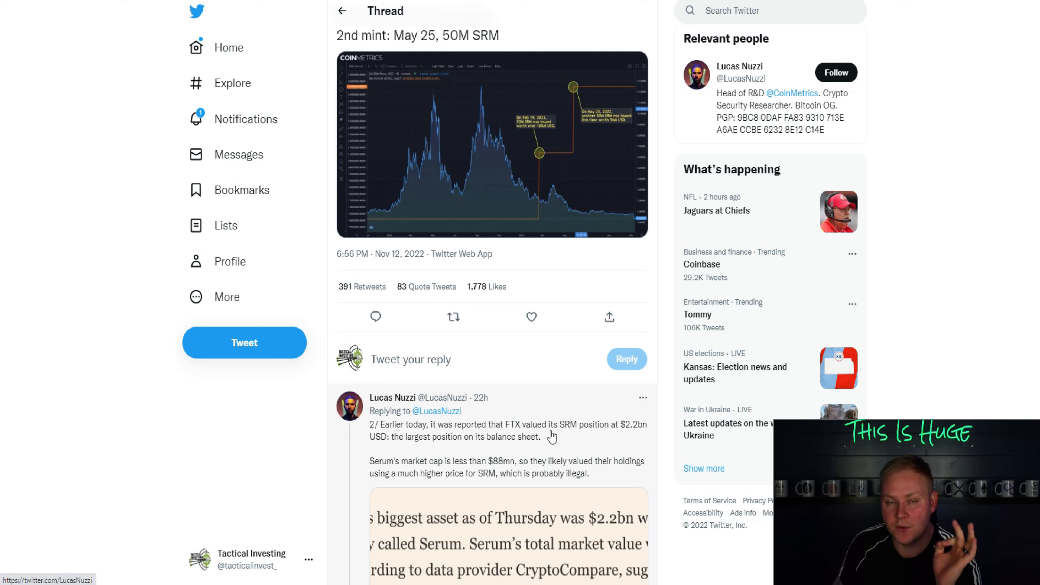
{"action": "mouse_move", "coordinate": [568, 453]}
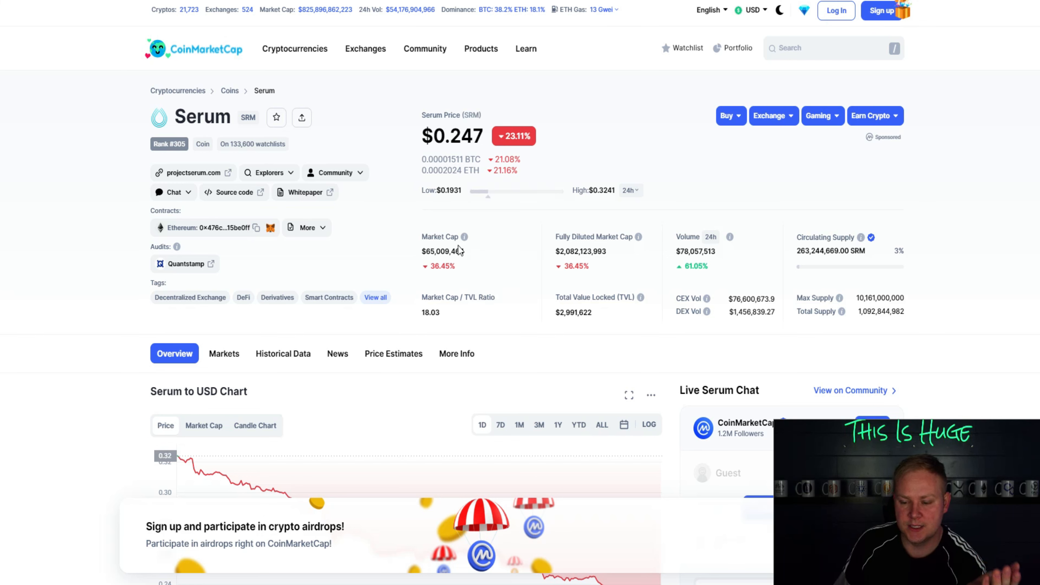
Bring up Serum (SRM) showing $0.247, down 23.11%, with a $65M market cap.
{"action": "double_click", "coordinate": [442, 251]}
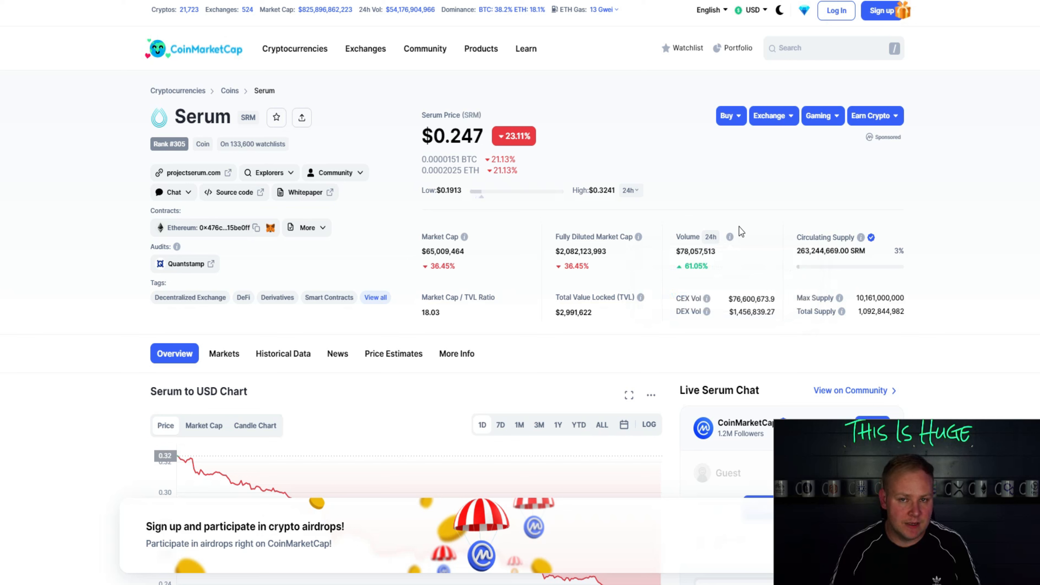
{"action": "mouse_move", "coordinate": [556, 264]}
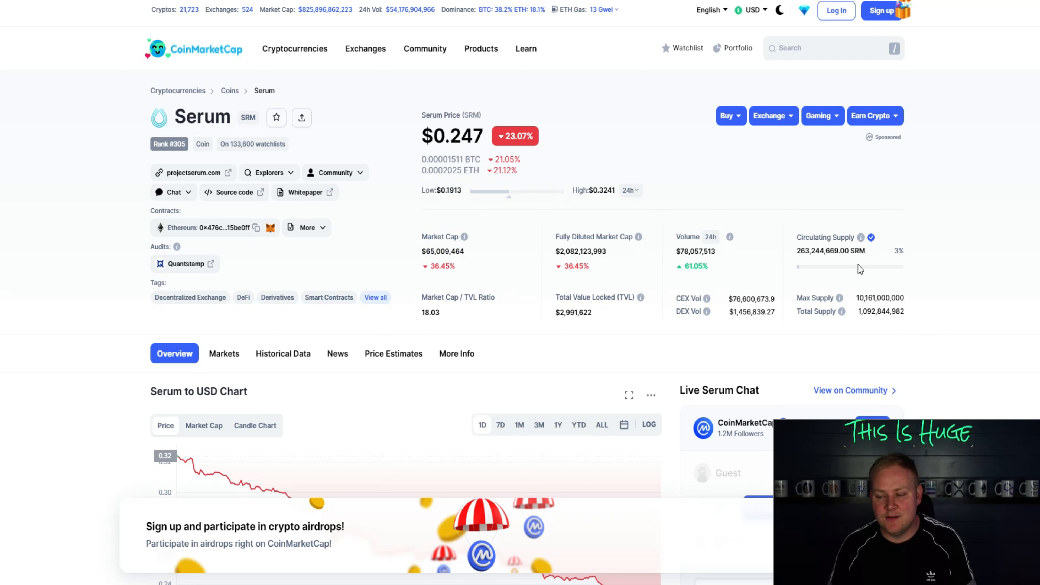
{"action": "mouse_move", "coordinate": [875, 268]}
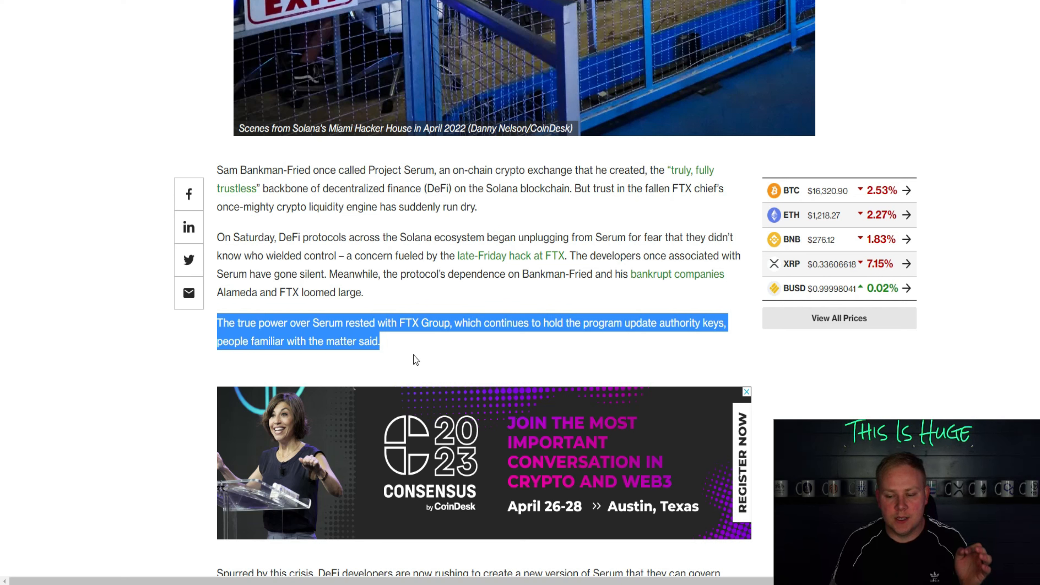
{"action": "mouse_move", "coordinate": [402, 336]}
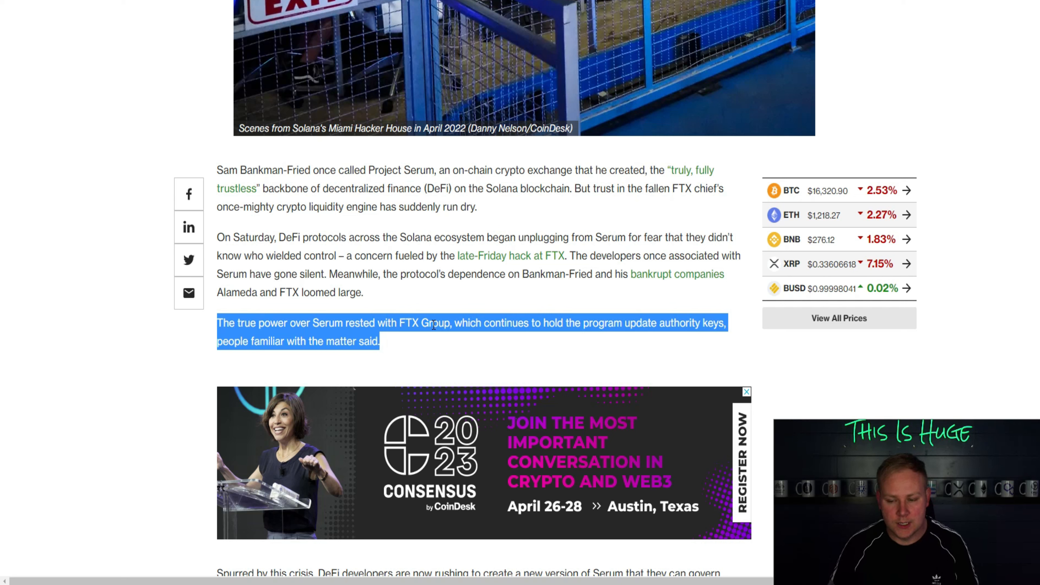
{"action": "mouse_move", "coordinate": [489, 338]}
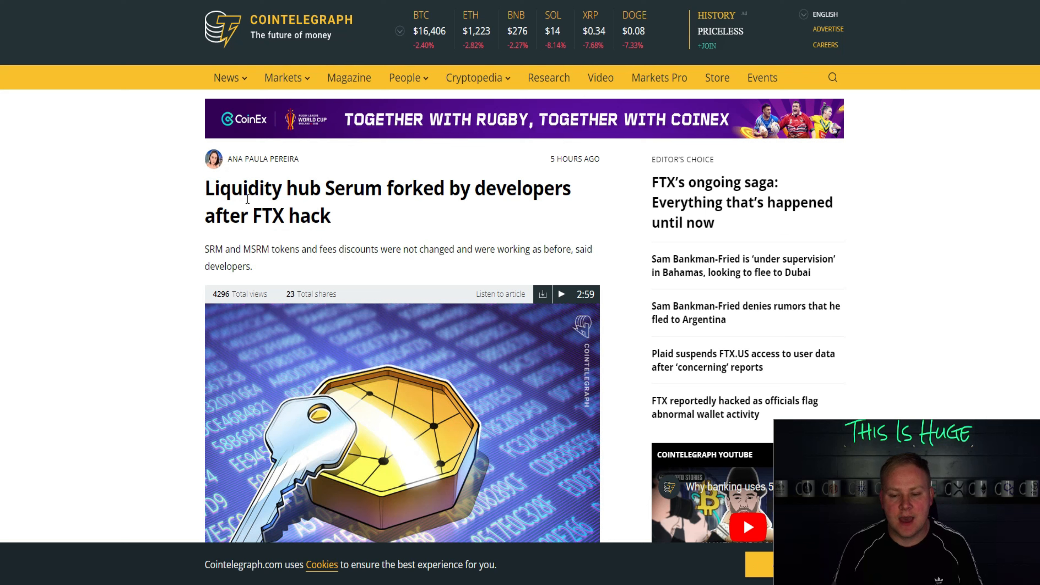
{"action": "mouse_move", "coordinate": [353, 219]}
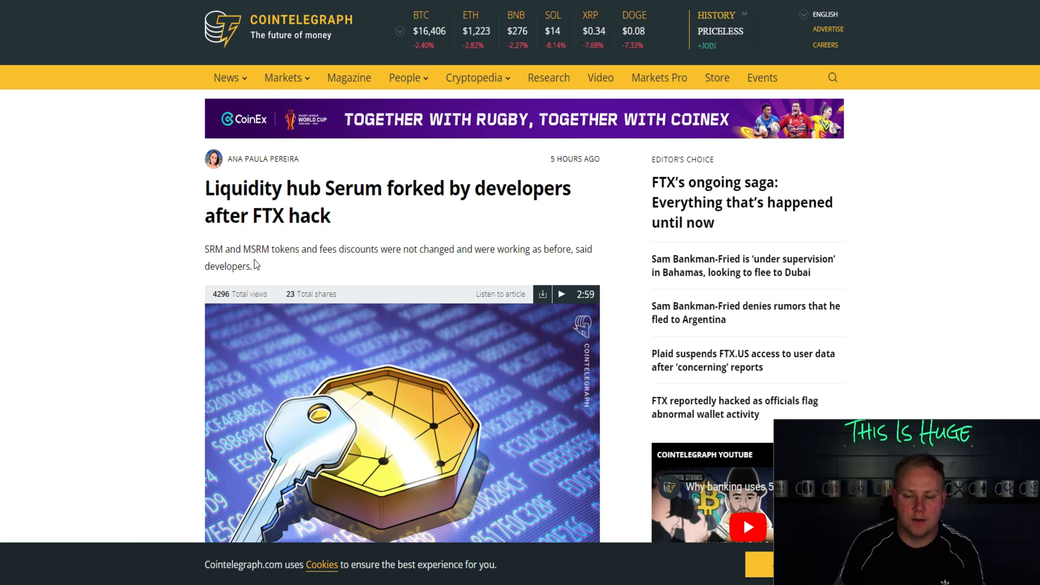
{"action": "mouse_move", "coordinate": [261, 285]}
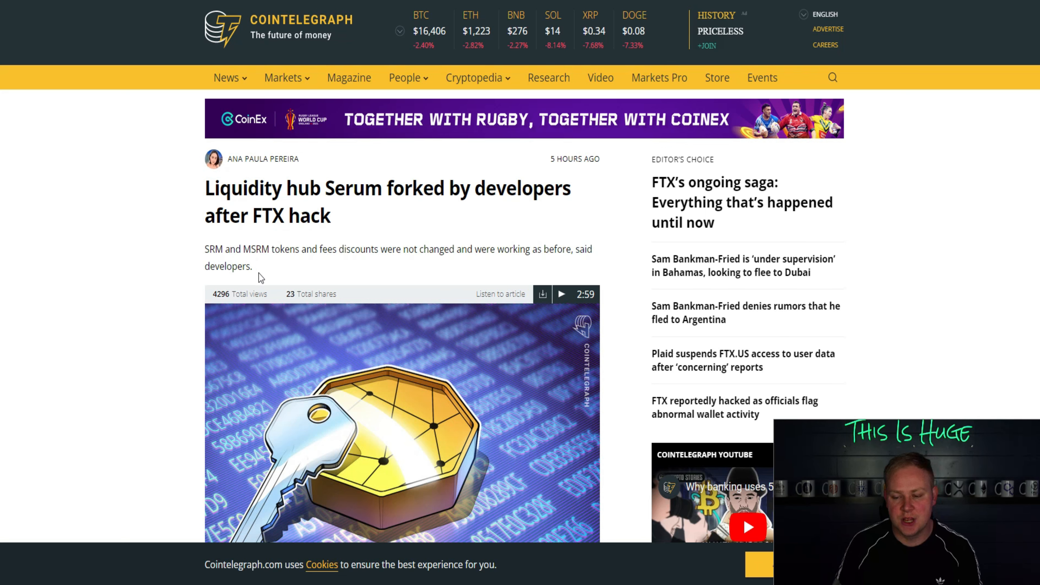
Read the Serum fork article down to Yakovenko's quoted tweet and the Mango Max thread paragraph.
{"action": "scroll", "scroll_direction": "down", "scroll_amount": 3}
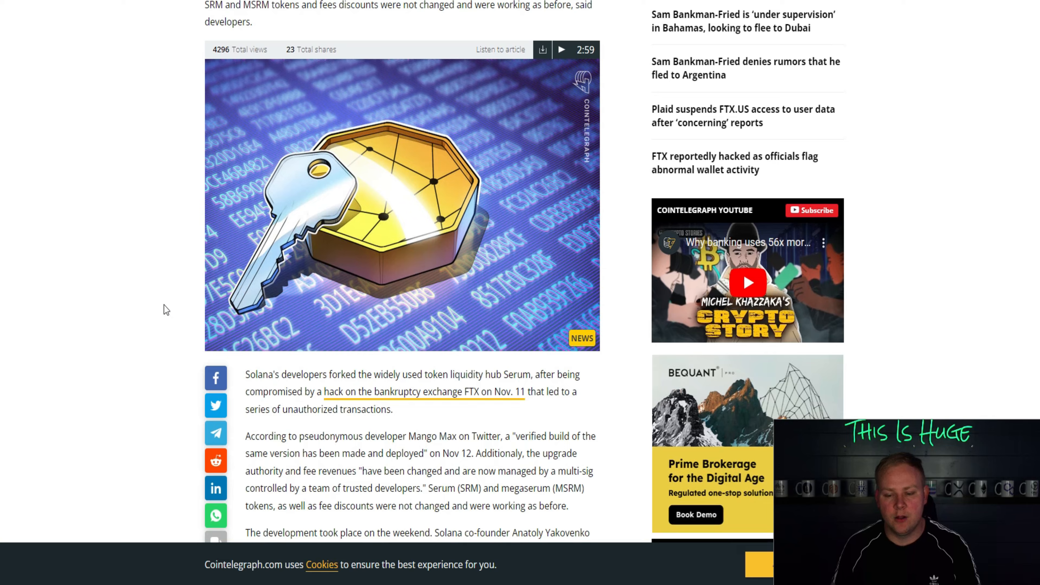
{"action": "scroll", "scroll_direction": "down", "scroll_amount": 3}
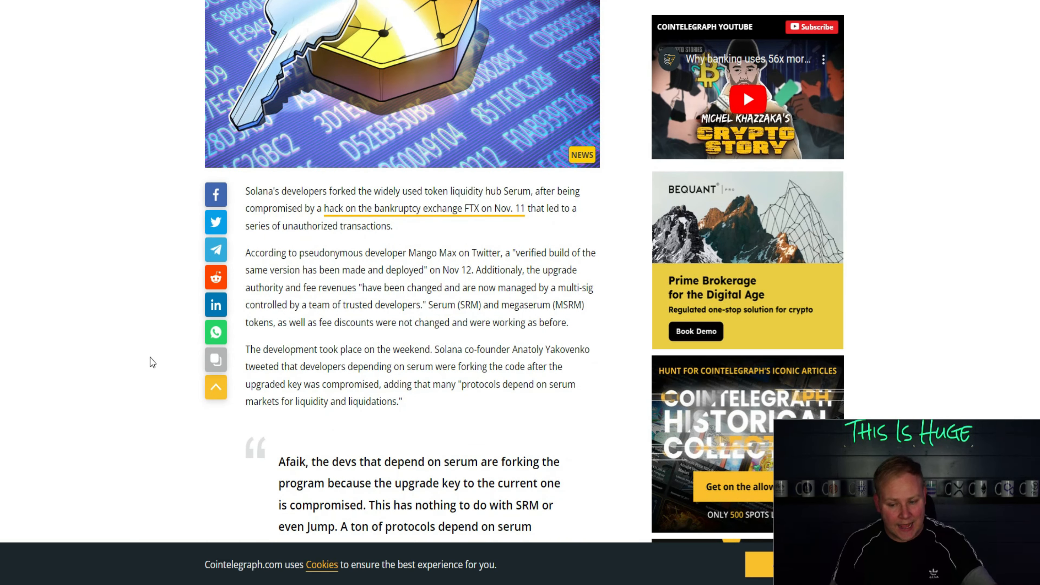
{"action": "scroll", "scroll_direction": "down", "scroll_amount": 3}
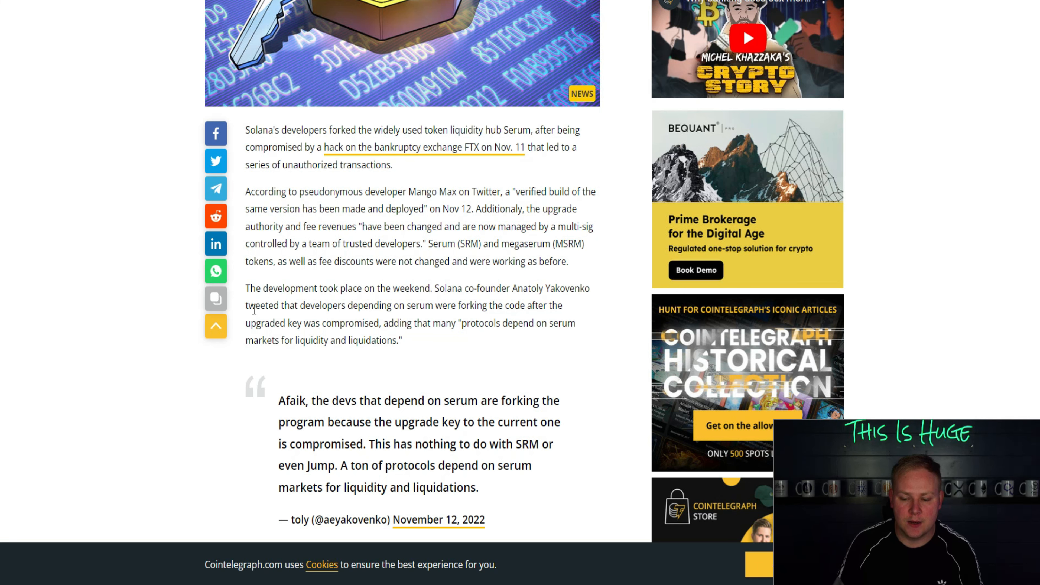
{"action": "scroll", "scroll_direction": "down", "scroll_amount": 3}
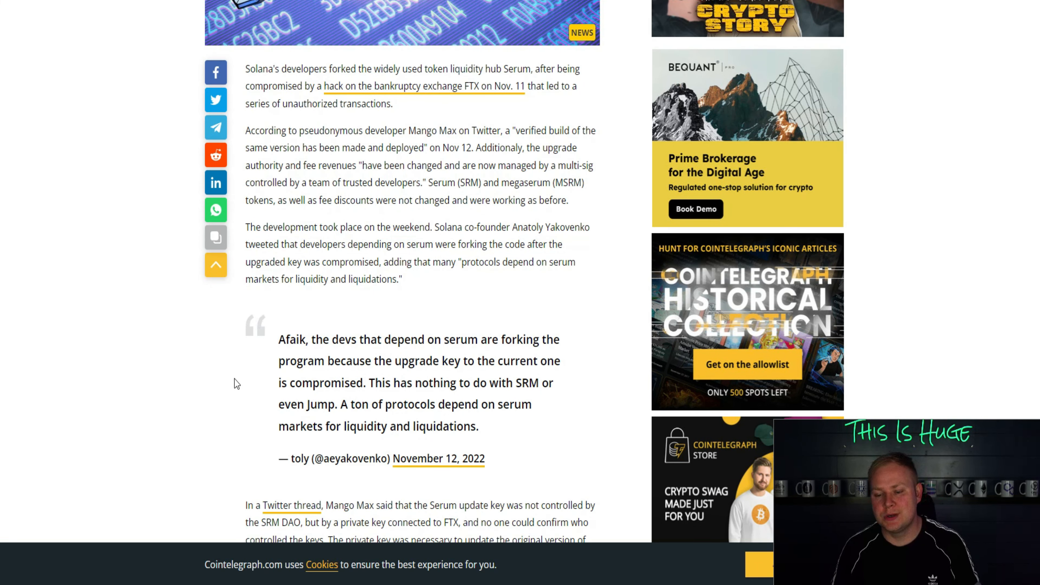
{"action": "mouse_move", "coordinate": [216, 380]}
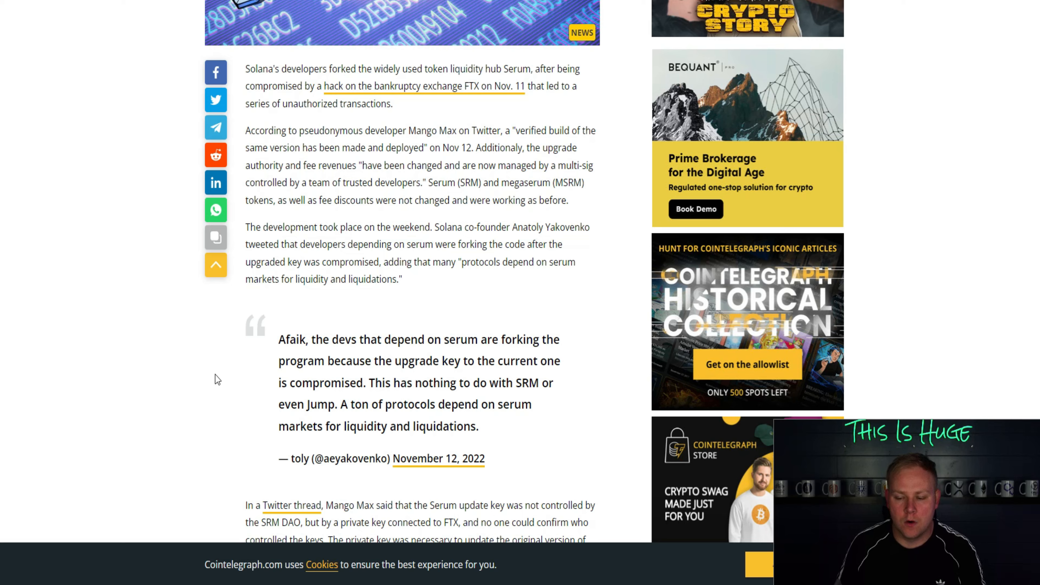
{"action": "scroll", "scroll_direction": "down", "scroll_amount": 3}
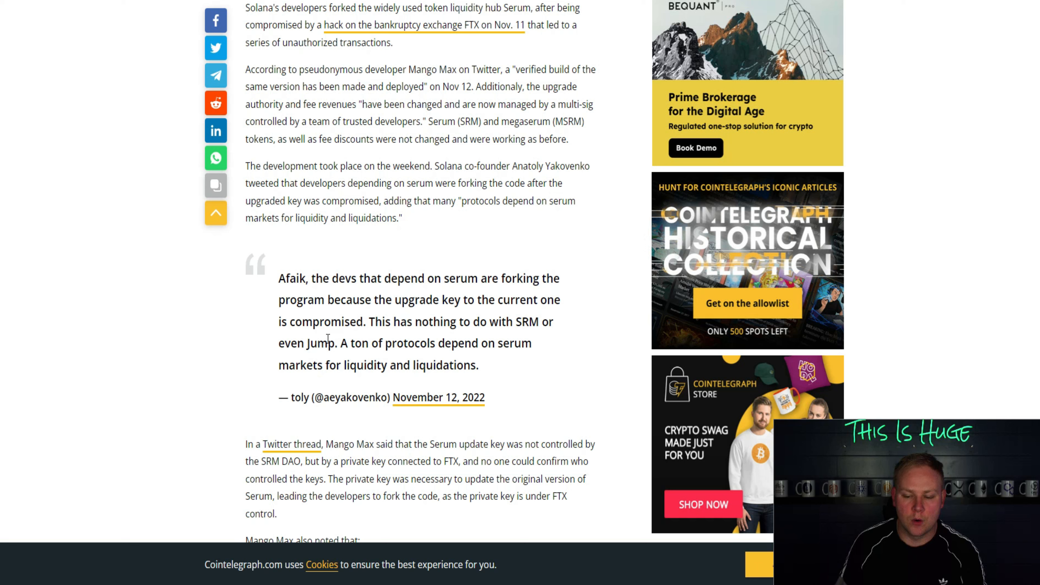
{"action": "mouse_move", "coordinate": [484, 343]}
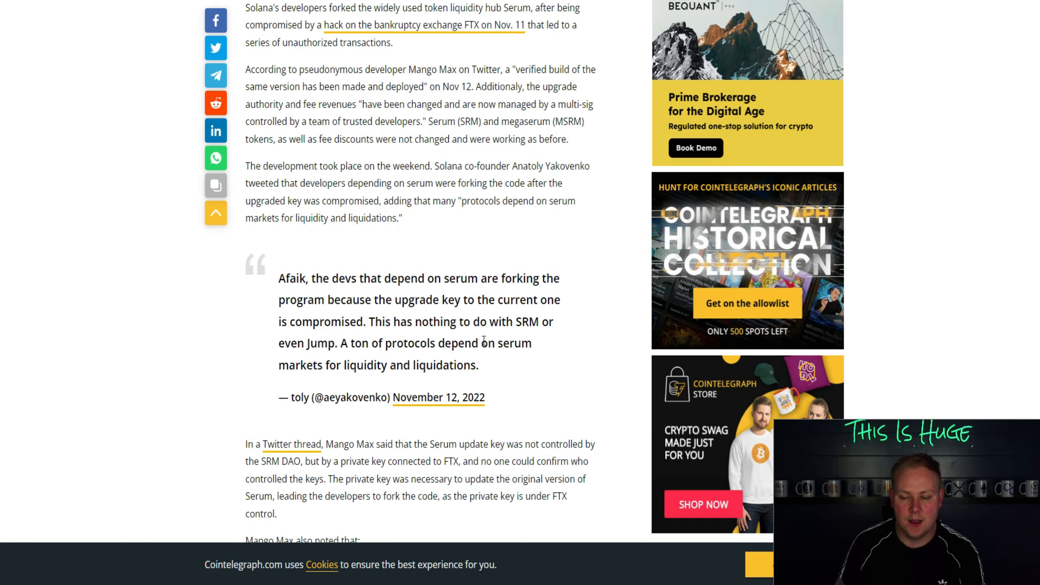
{"action": "mouse_move", "coordinate": [451, 364]}
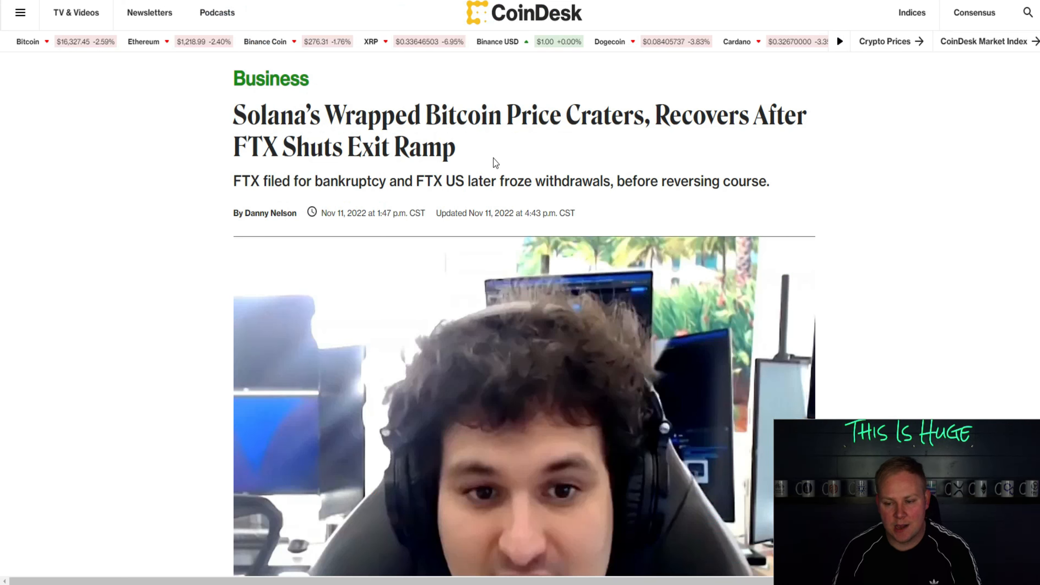
{"action": "mouse_move", "coordinate": [490, 167]}
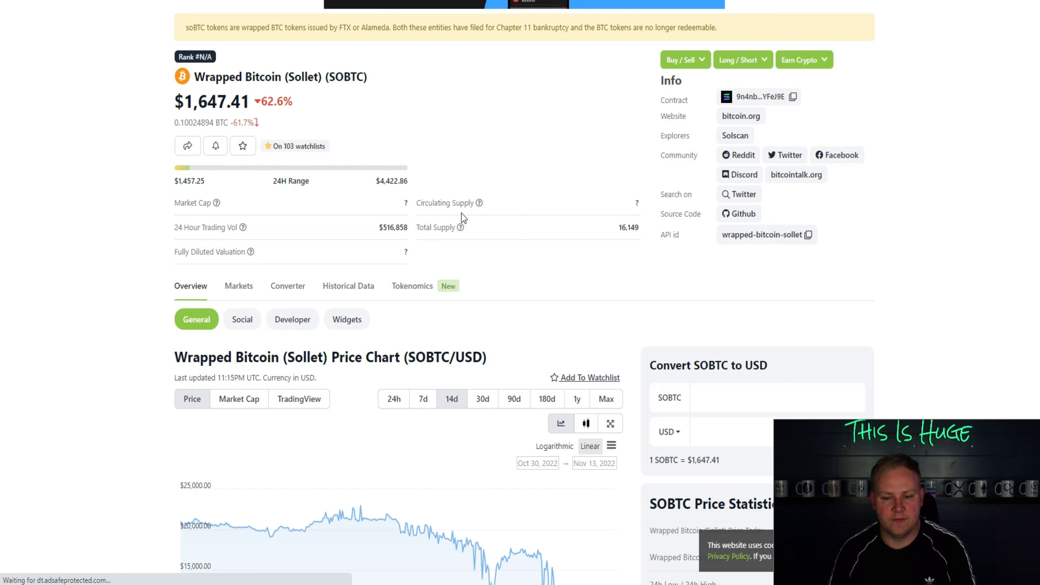
Switch the SOBTC price chart to 24h, showing $1,618.36 down 62.1%.
{"action": "left_click", "coordinate": [393, 398]}
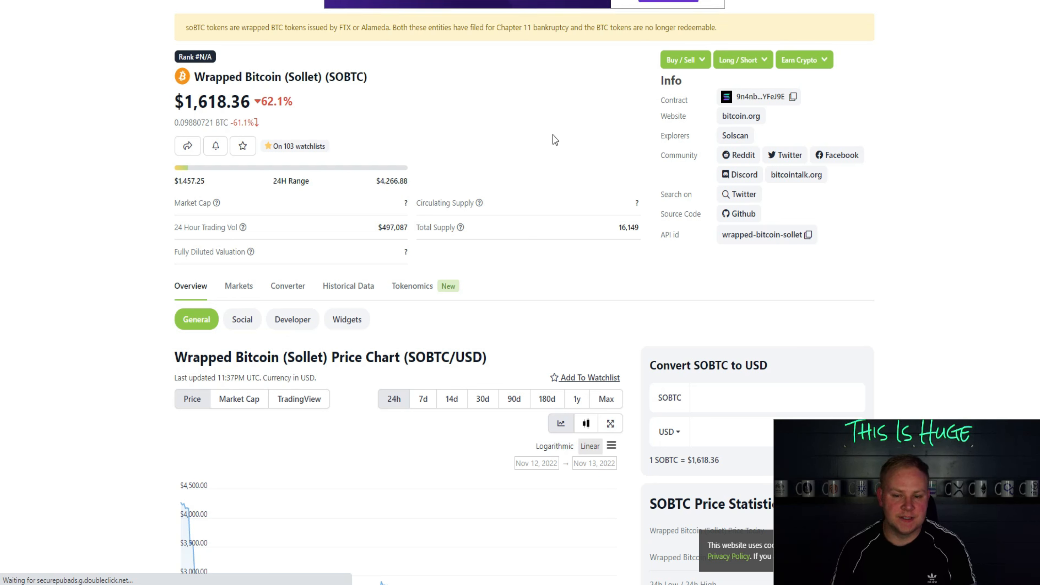
{"action": "mouse_move", "coordinate": [246, 43]}
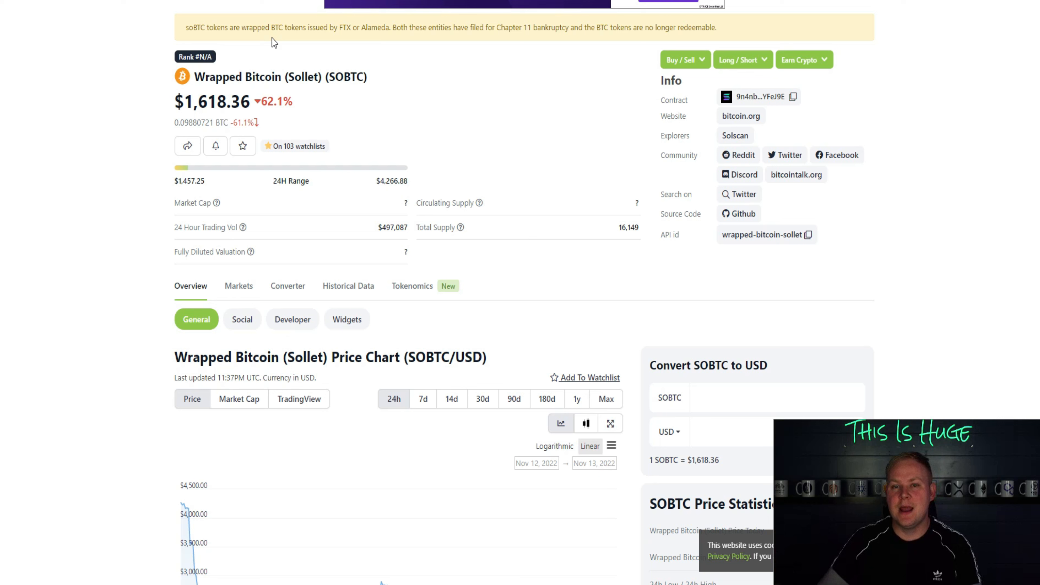
{"action": "mouse_move", "coordinate": [683, 46]}
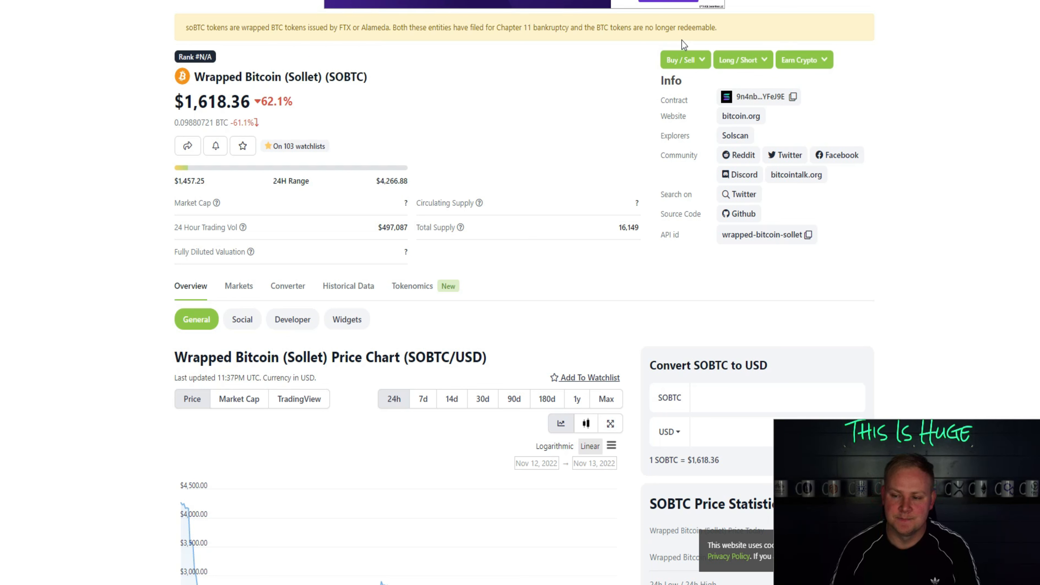
{"action": "mouse_move", "coordinate": [525, 100]}
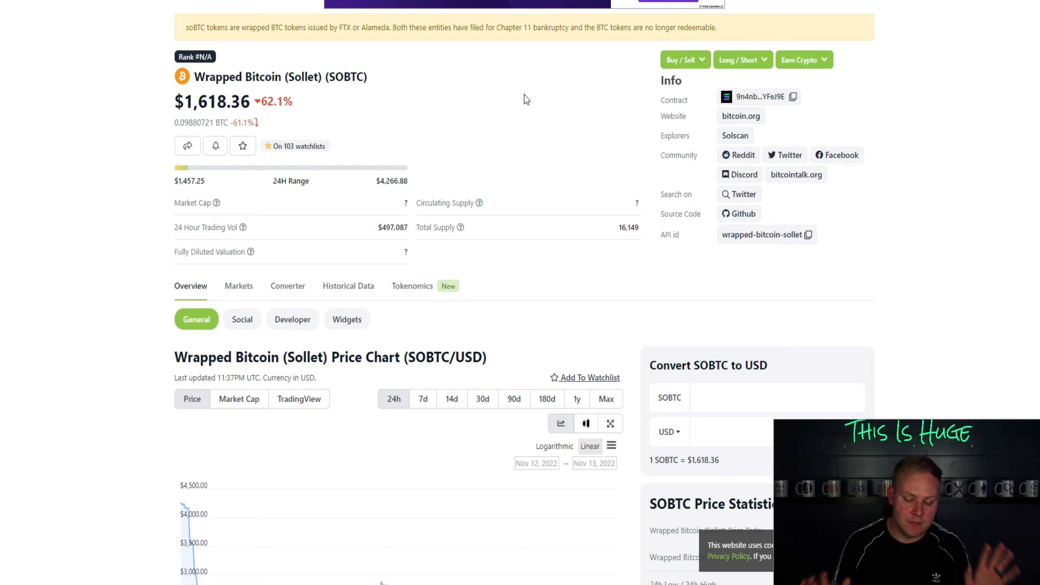
{"action": "mouse_move", "coordinate": [505, 87]}
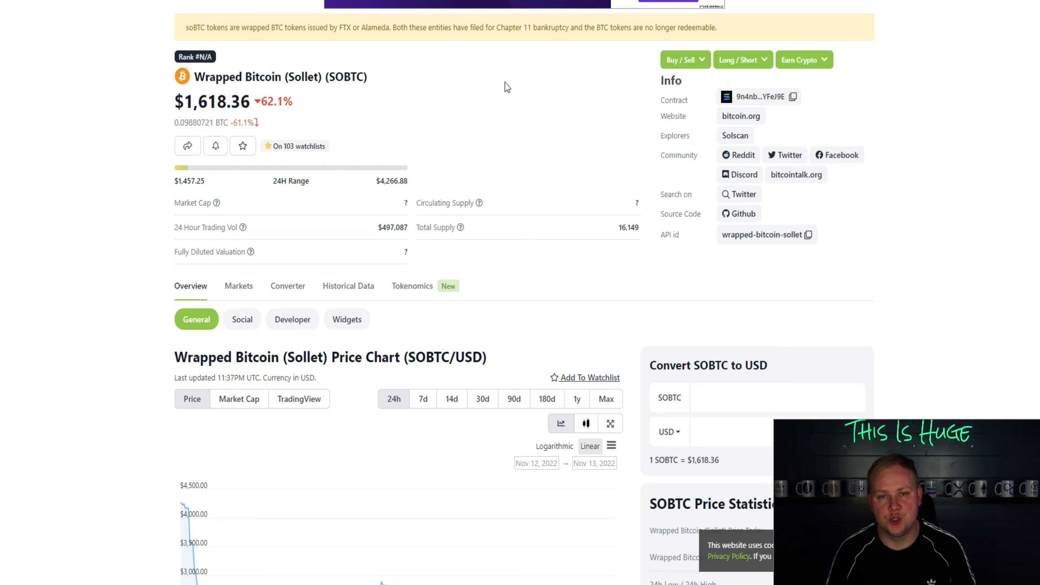